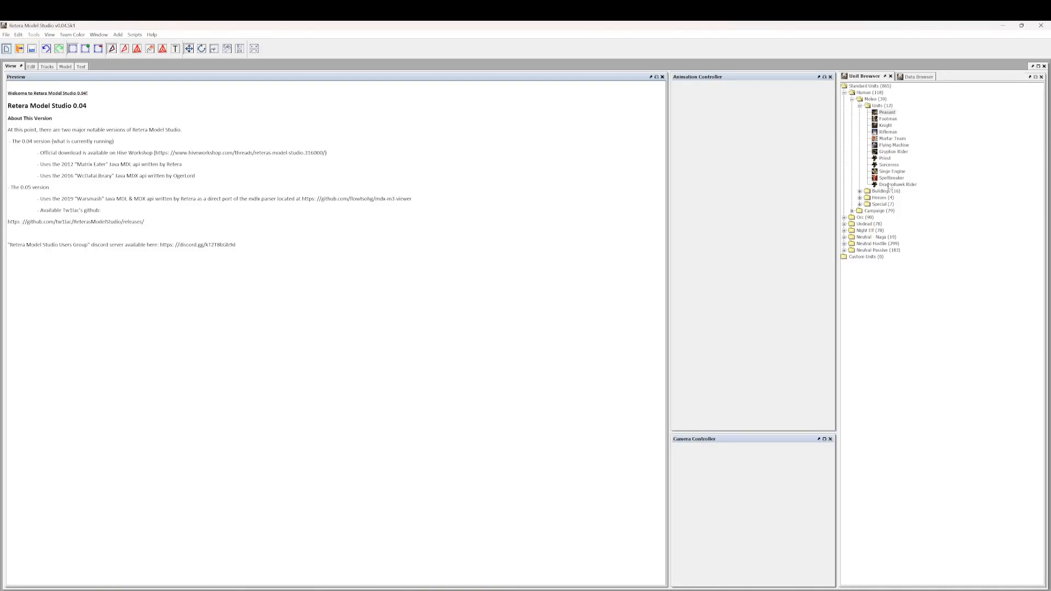
# Select Siege Engine, then Dragonhawk Rider under Human > Melee > Units, and open it for preview
pyautogui.click(899, 184)
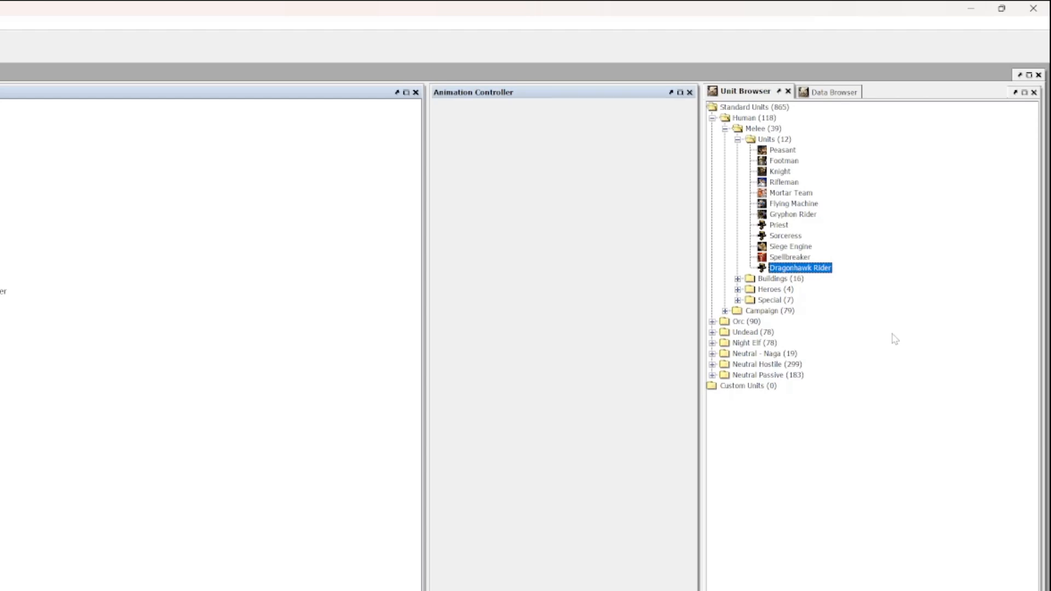
pyautogui.moveTo(901, 191)
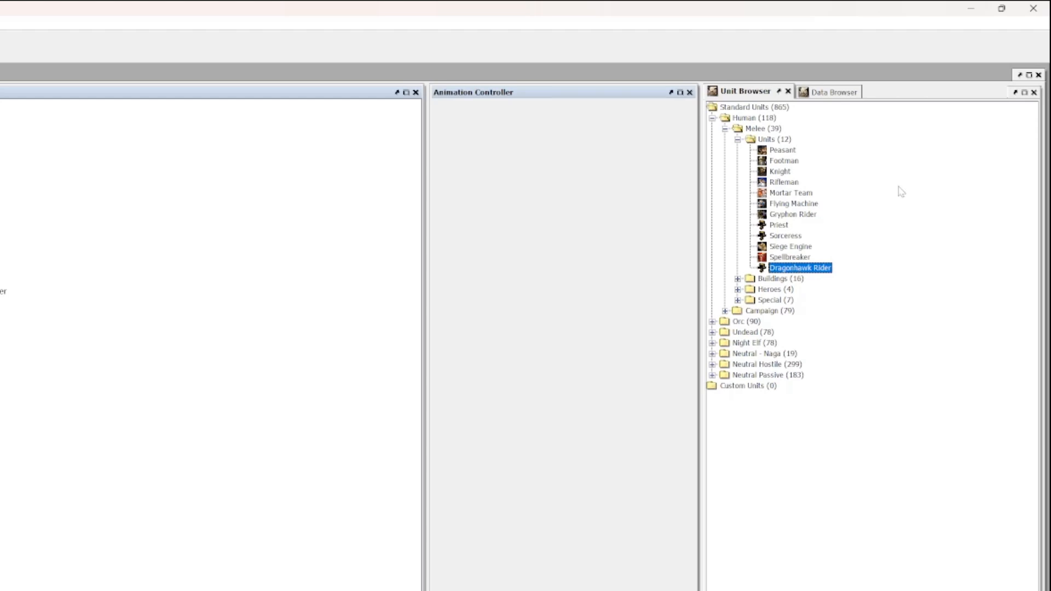
pyautogui.moveTo(756, 457)
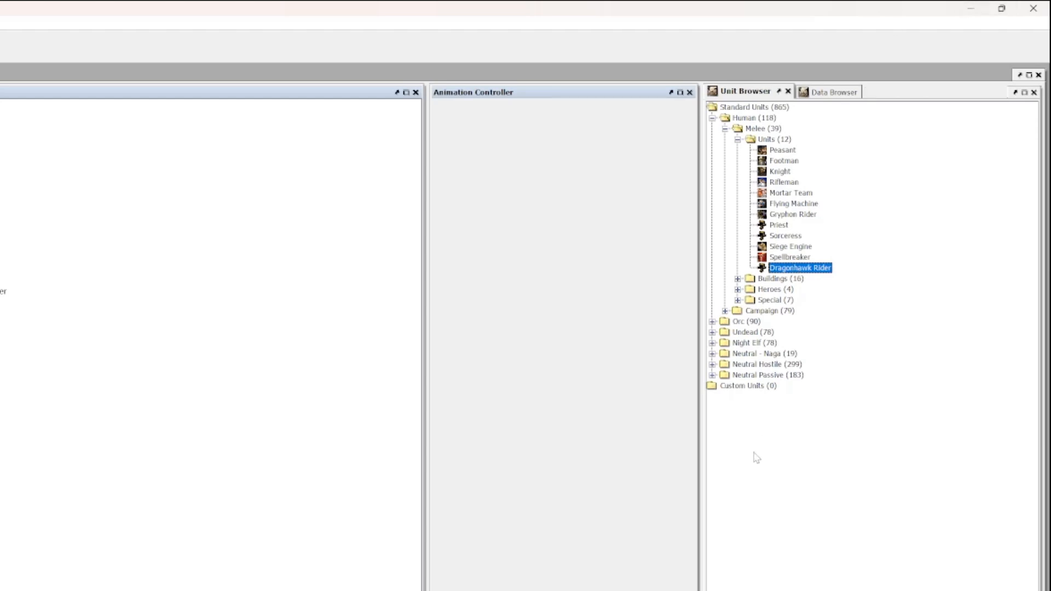
pyautogui.moveTo(761, 325)
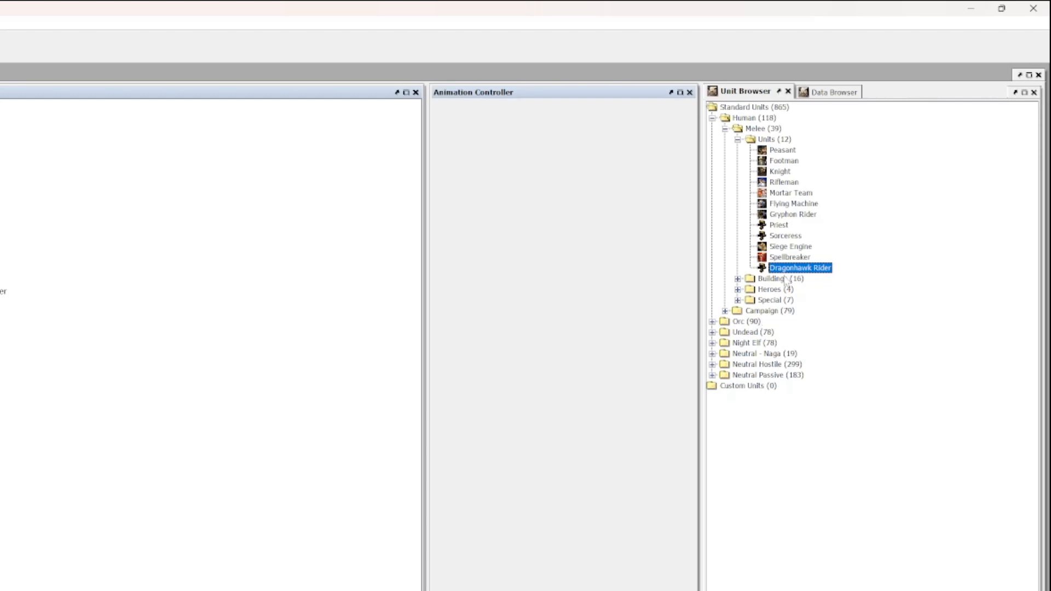
pyautogui.click(788, 247)
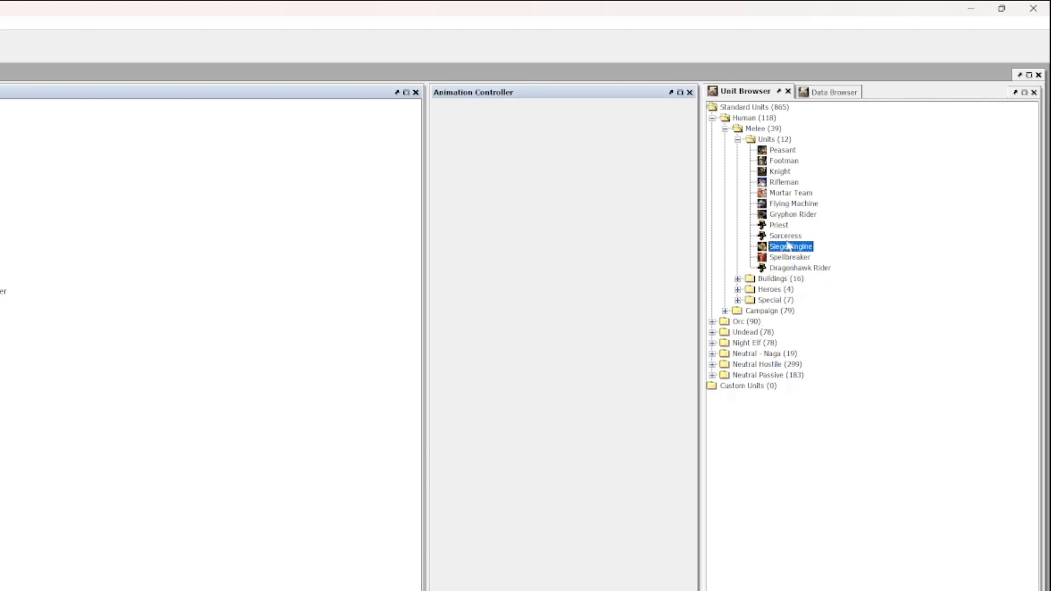
pyautogui.click(800, 267)
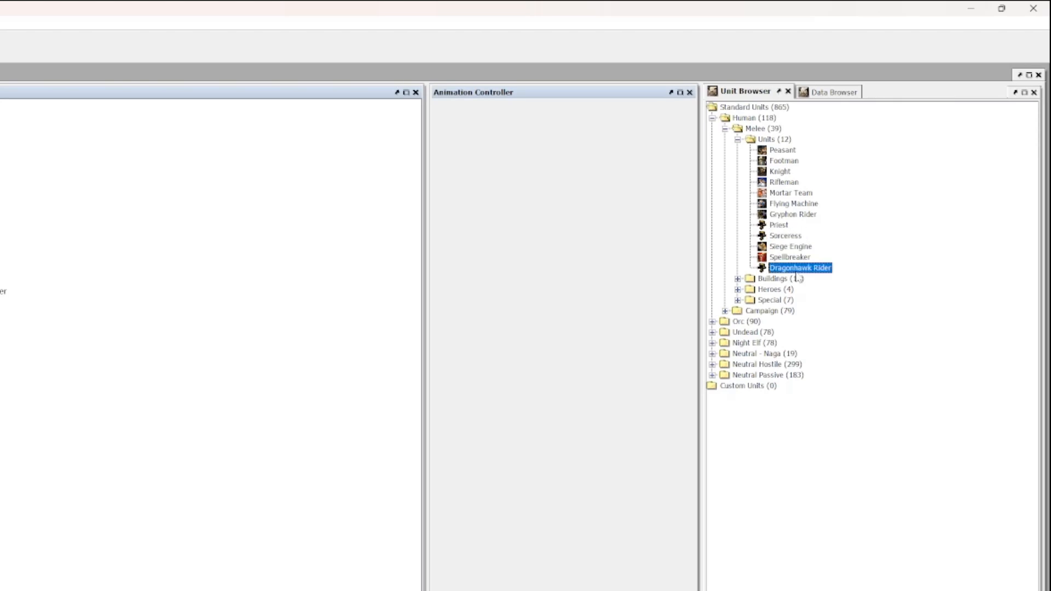
pyautogui.doubleClick(798, 267)
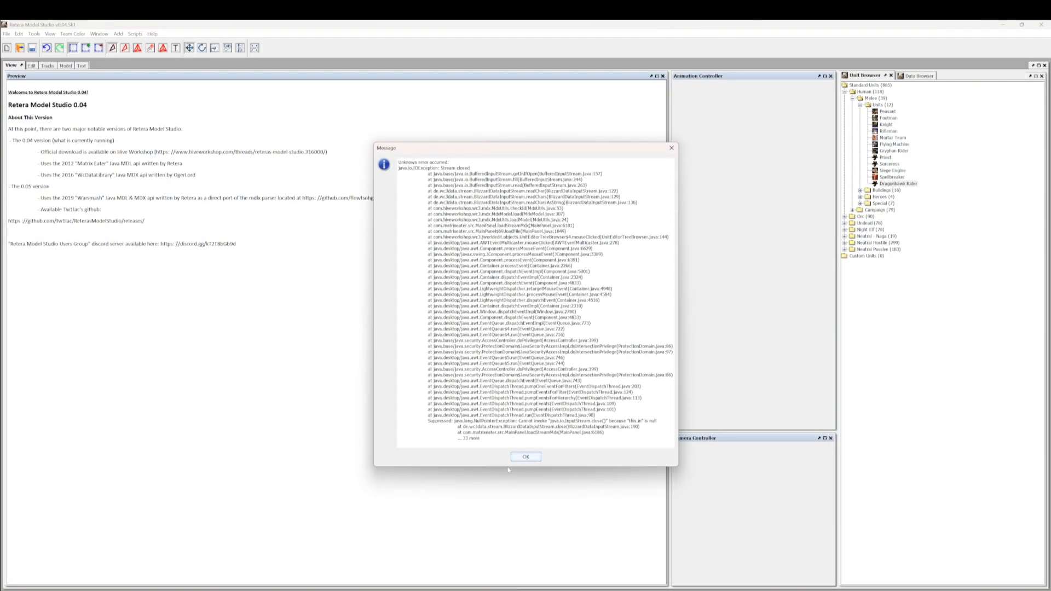
# Dismiss the stream-closed error and load the bloodelfdragonhawk .mdx from units > human in the Data Browser
pyautogui.click(526, 457)
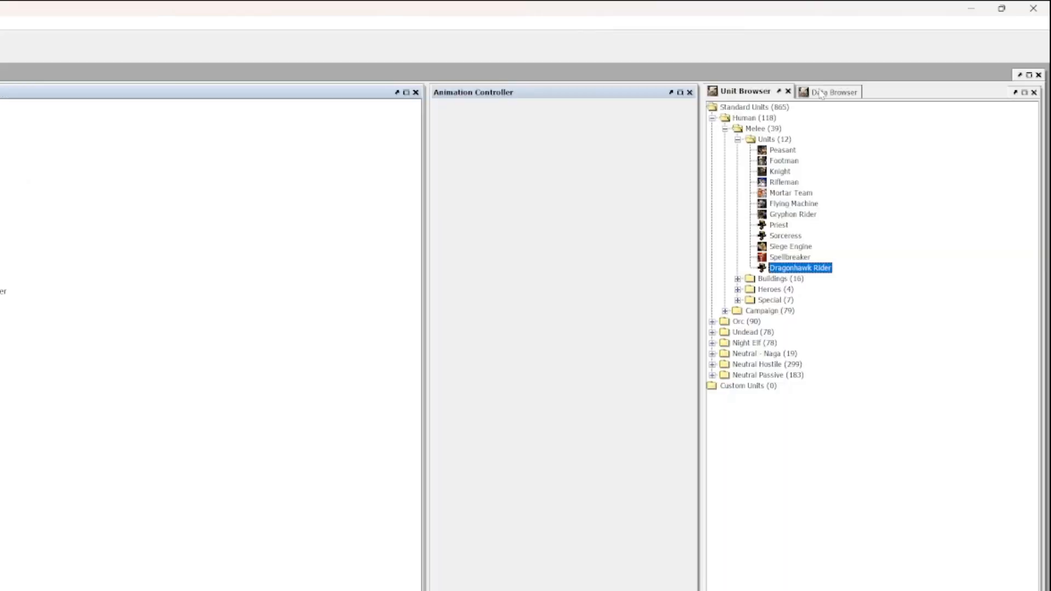
pyautogui.click(831, 92)
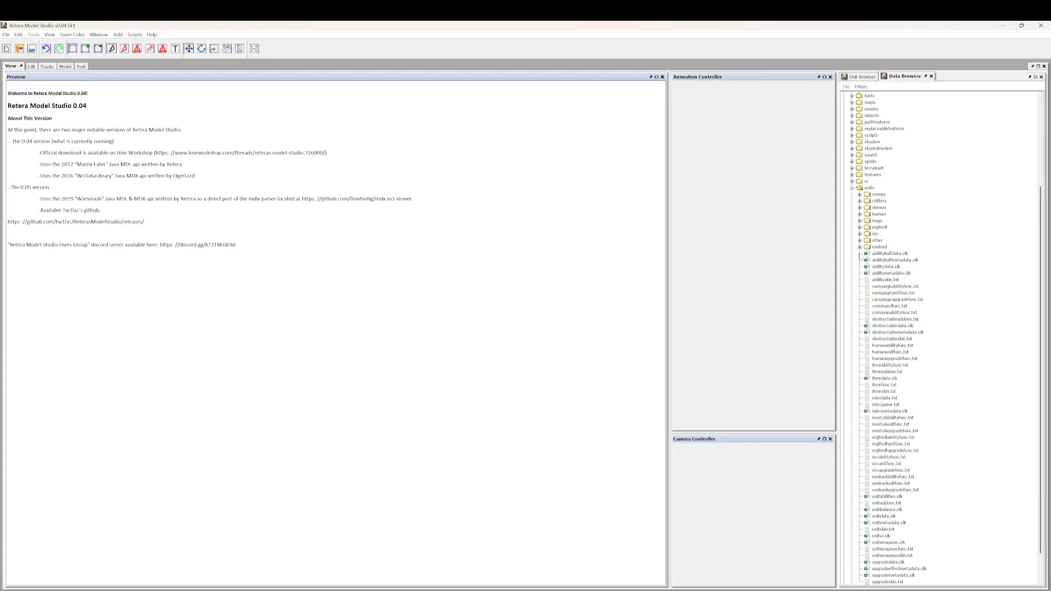
pyautogui.click(865, 213)
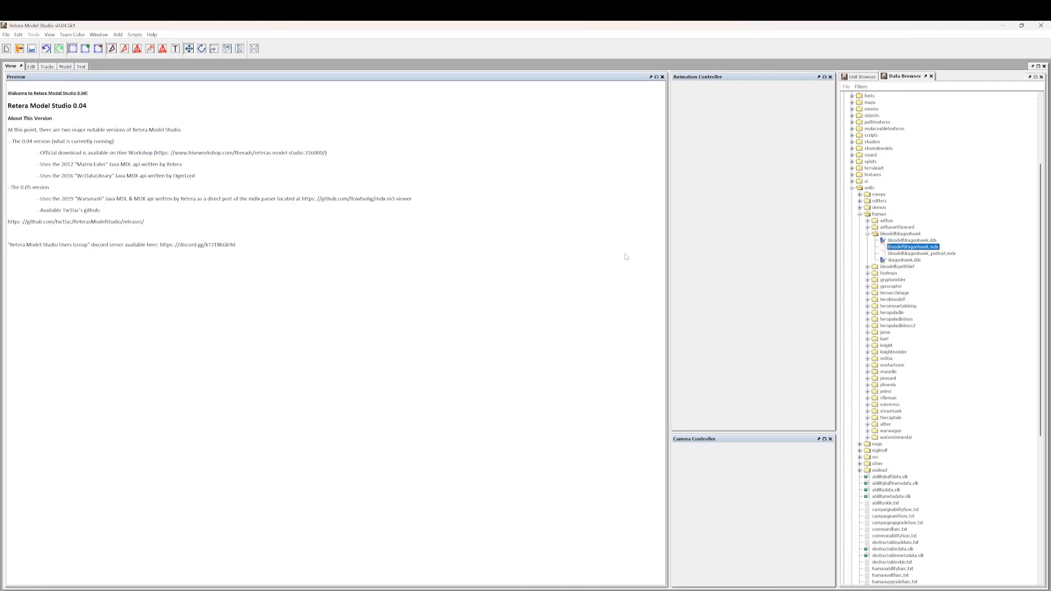
pyautogui.doubleClick(914, 247)
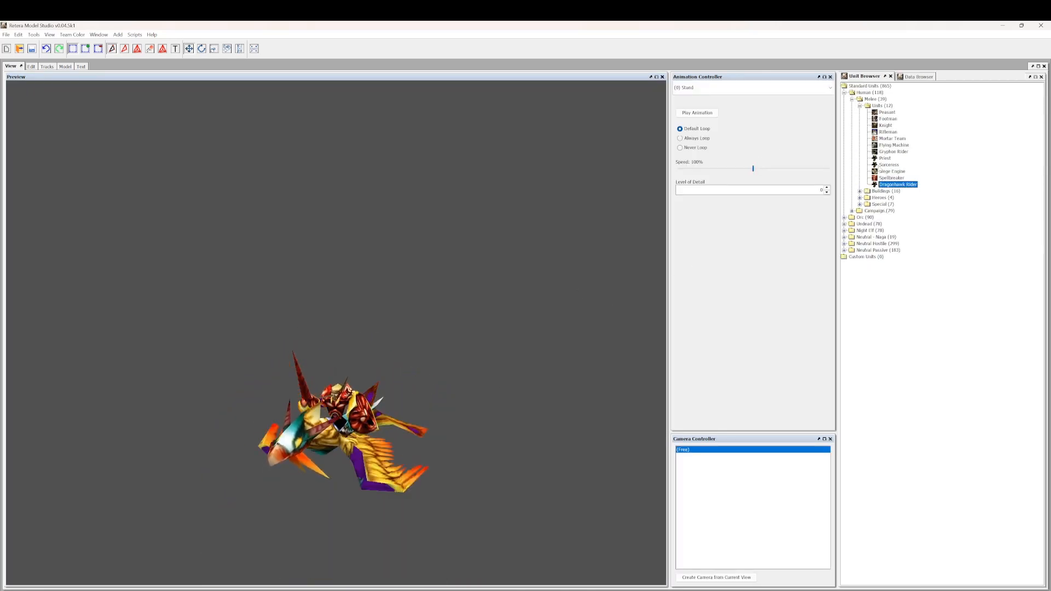
# Close the Retera Model Studio window, returning to DataTable.java in Eclipse
pyautogui.click(889, 164)
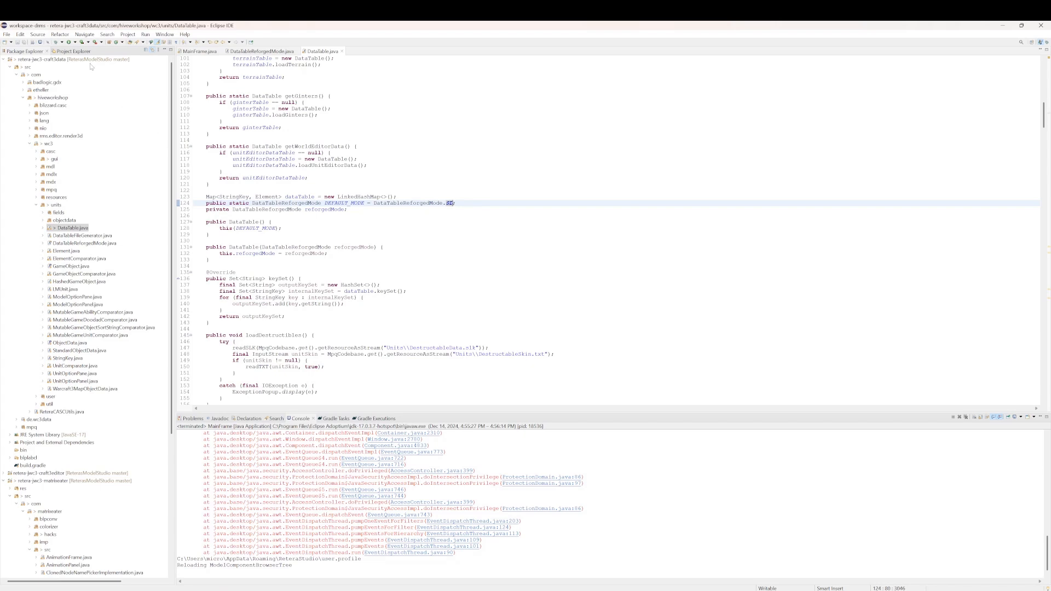
# Run MainFrame from Eclipse and bring the relaunched studio window forward, showing the Dragonhawk Rider
pyautogui.click(112, 41)
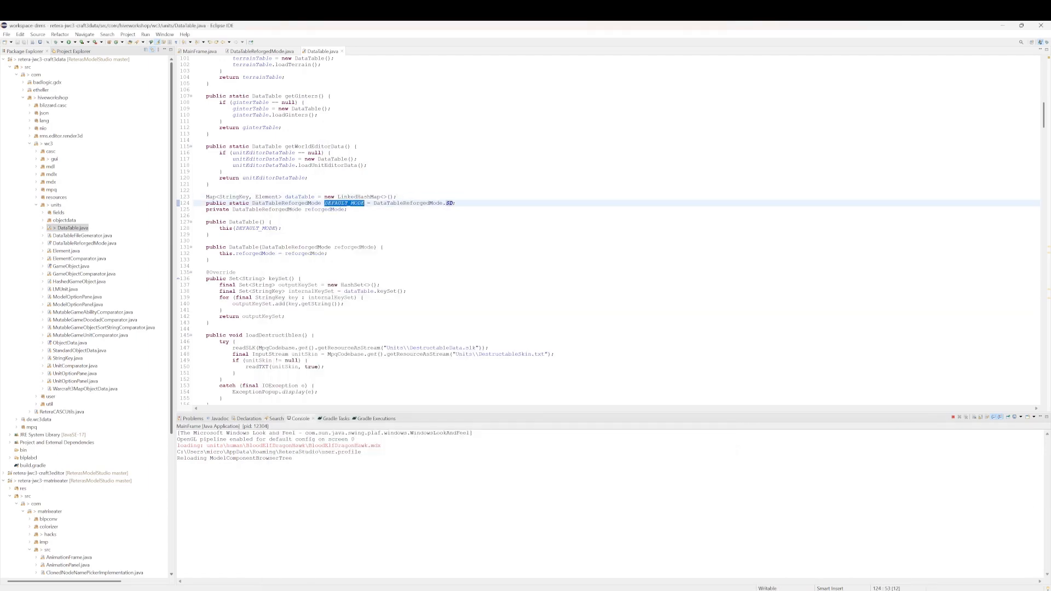
pyautogui.scroll(-3)
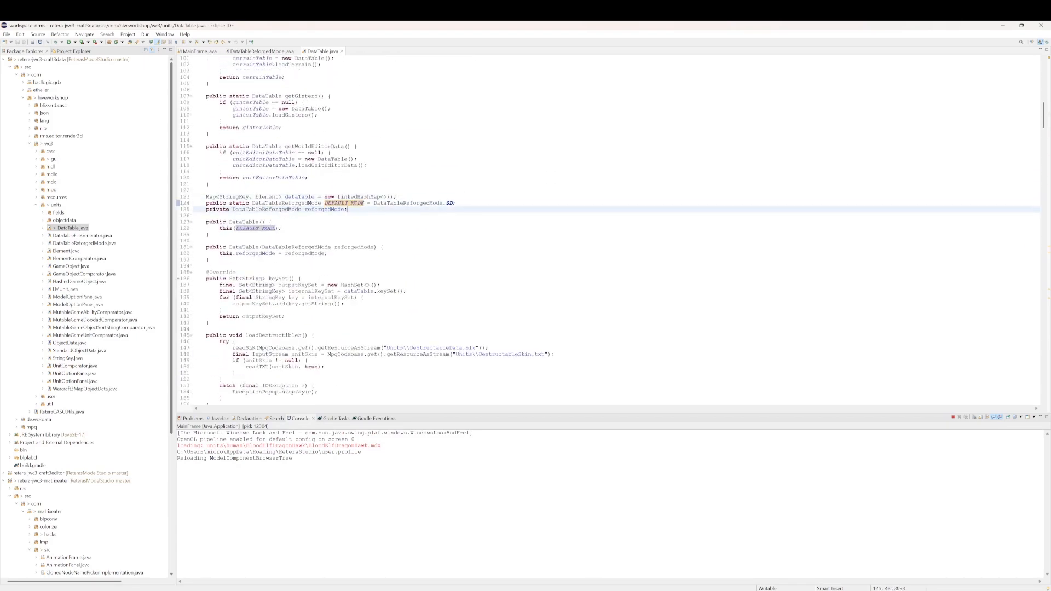
pyautogui.click(84, 244)
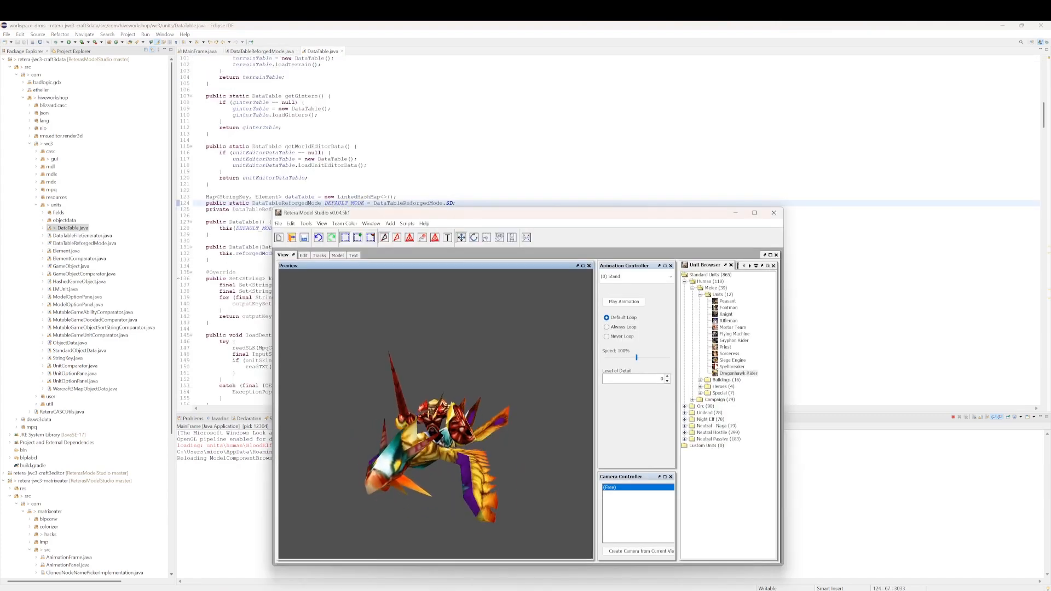
# Open File > Preferences to the General tab with 3D view mode and rendering options
pyautogui.click(737, 373)
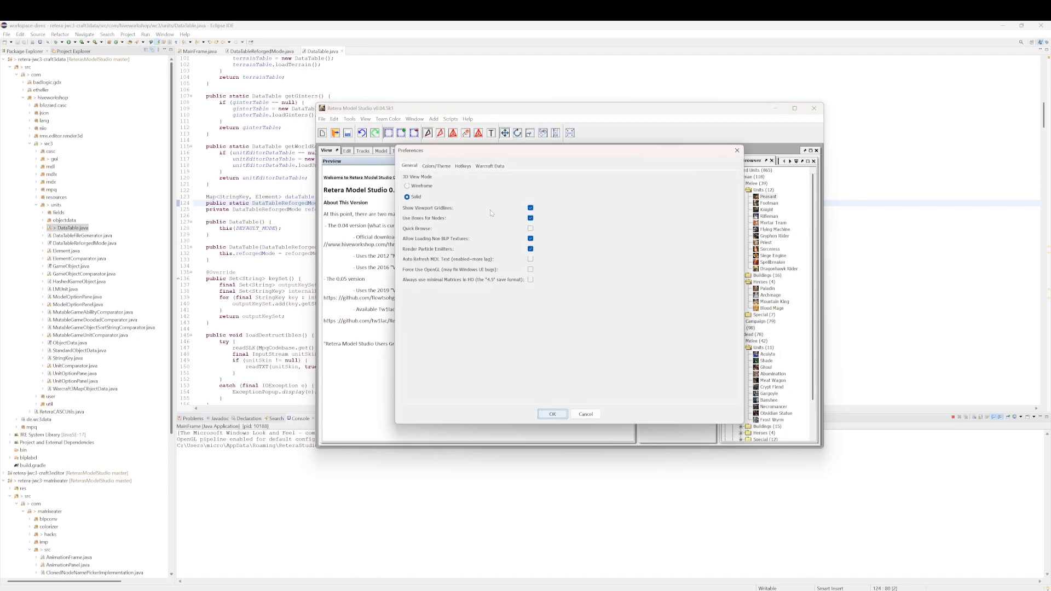
# Confirm Preferences with OK and preview the Campaign hero Thalorien Dawnseeker from the Unit Browser
pyautogui.click(489, 166)
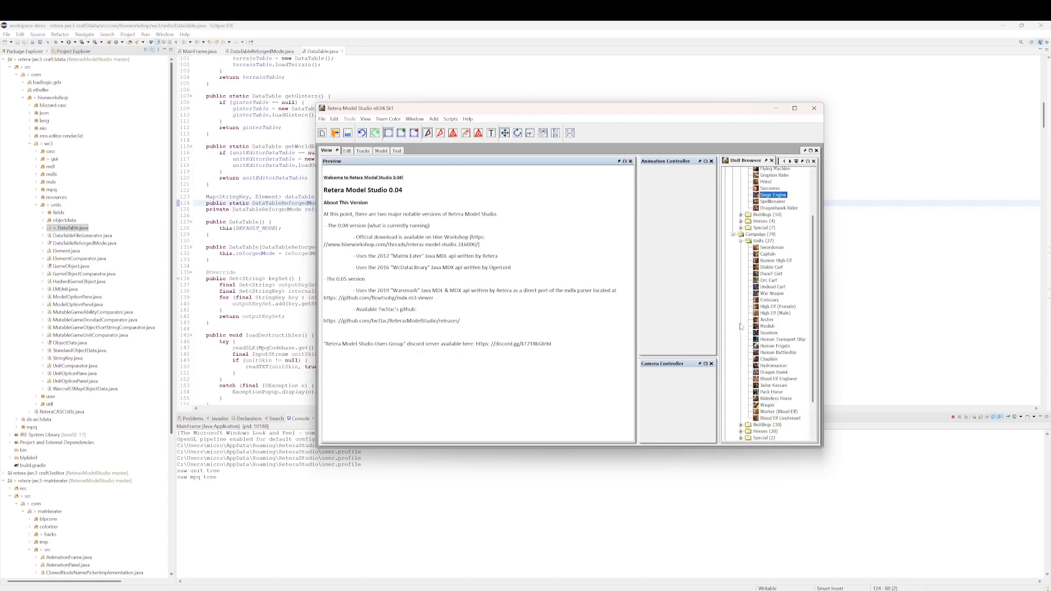
pyautogui.scroll(-3)
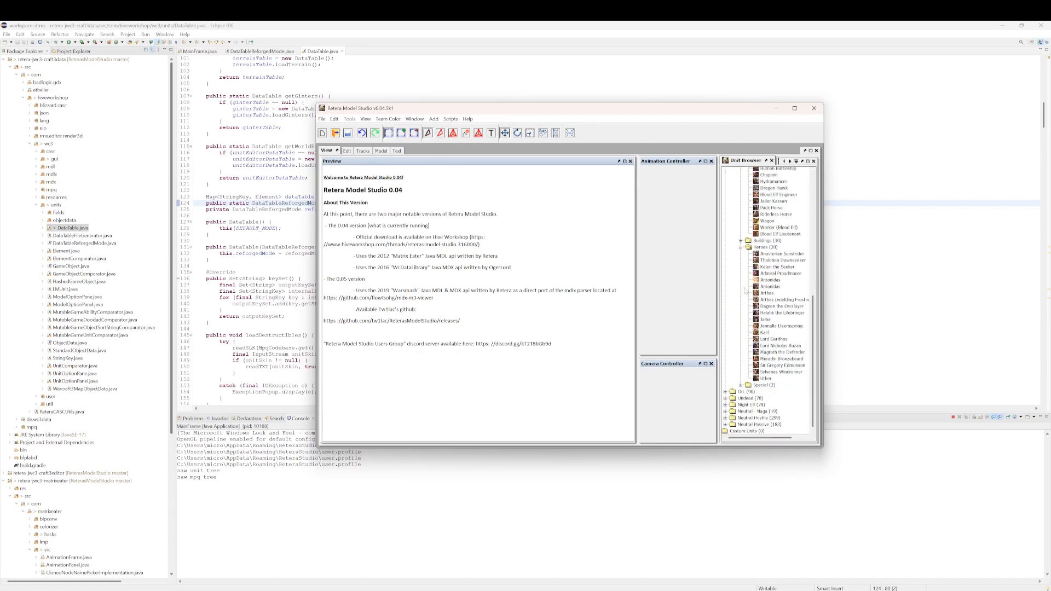
pyautogui.click(782, 261)
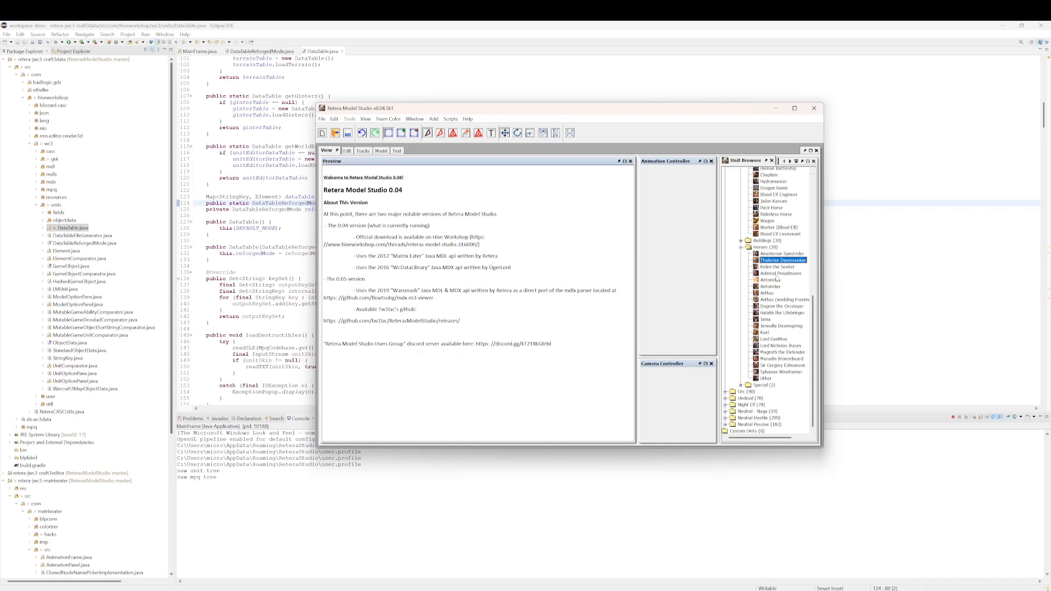
pyautogui.click(777, 267)
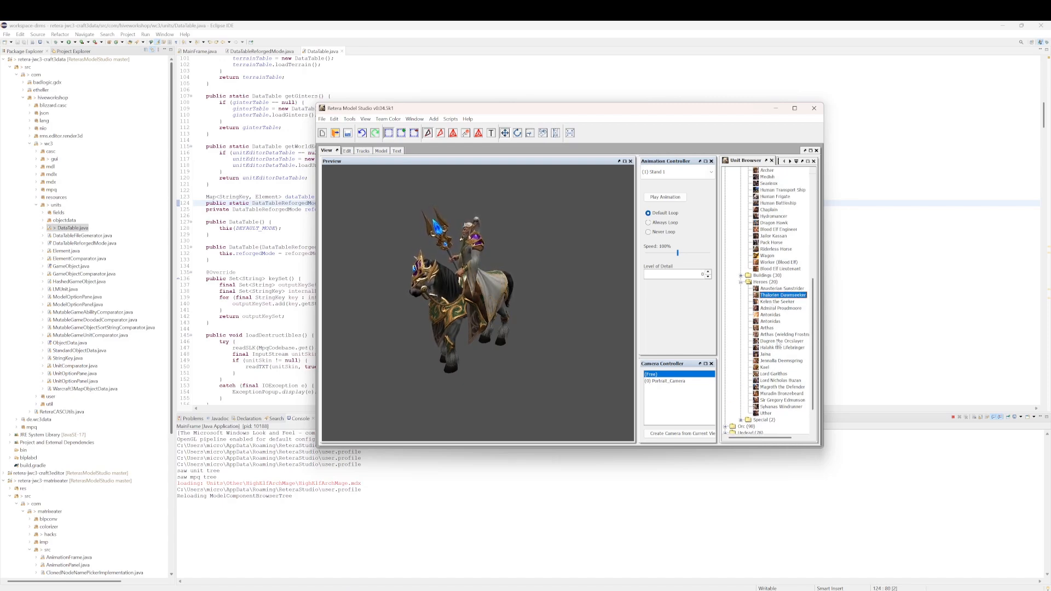
# Under Undead > Campaign > Heroes, preview a standing armored hero and then Kel'Thuzad (Lich)
pyautogui.click(780, 340)
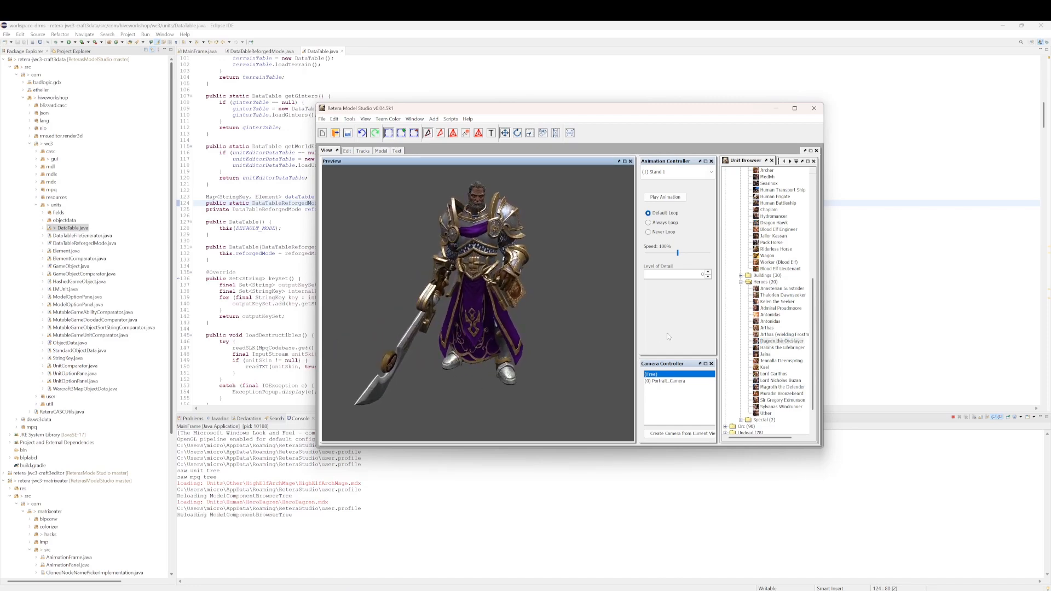
pyautogui.scroll(-3)
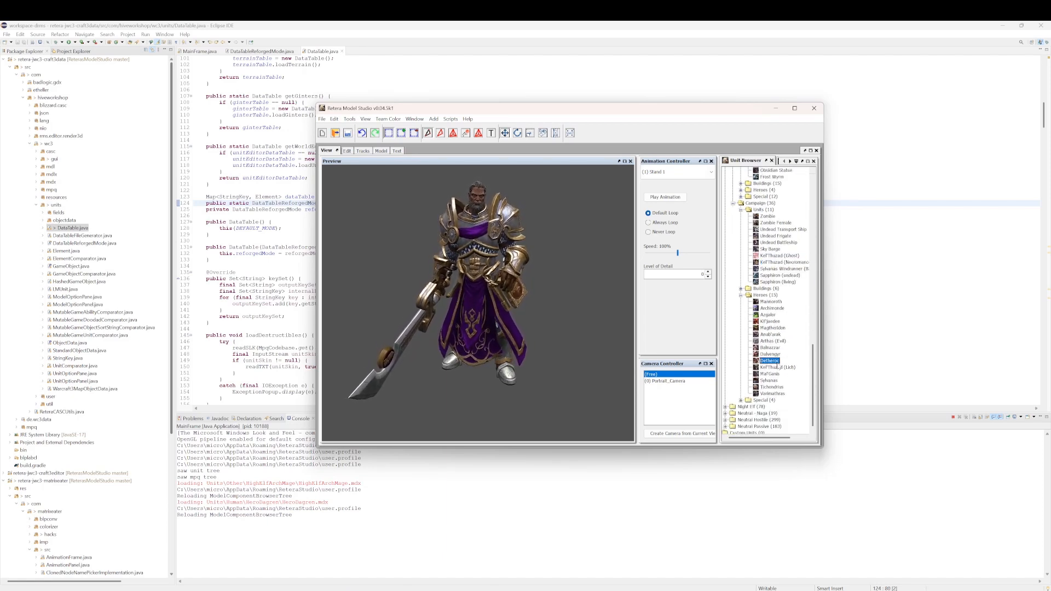
pyautogui.click(780, 368)
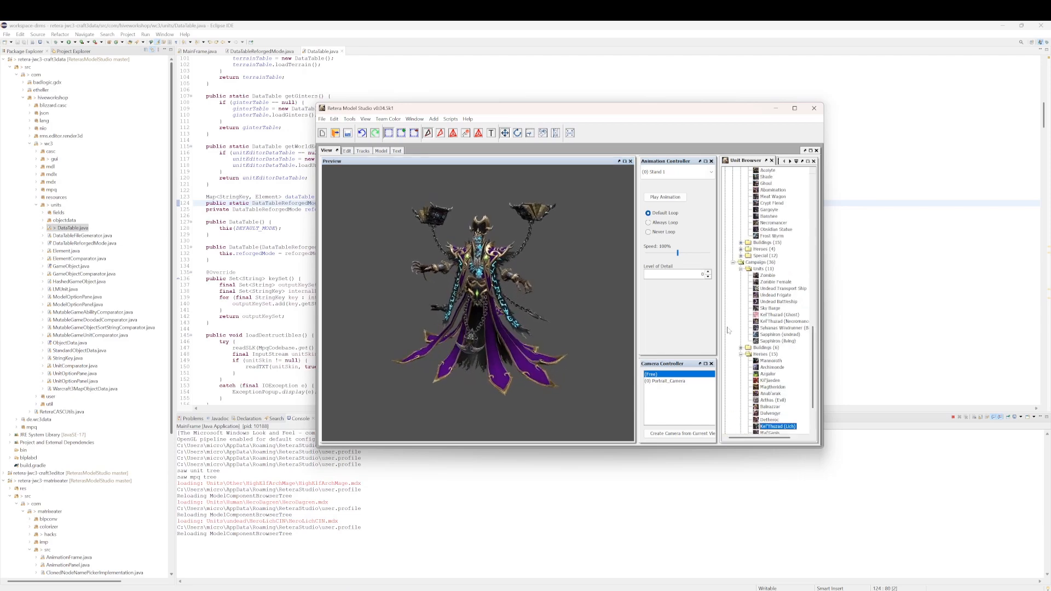
# Scroll the Unit Browser on the welcome page with the Human and Undead melee lists expanded
pyautogui.scroll(-3)
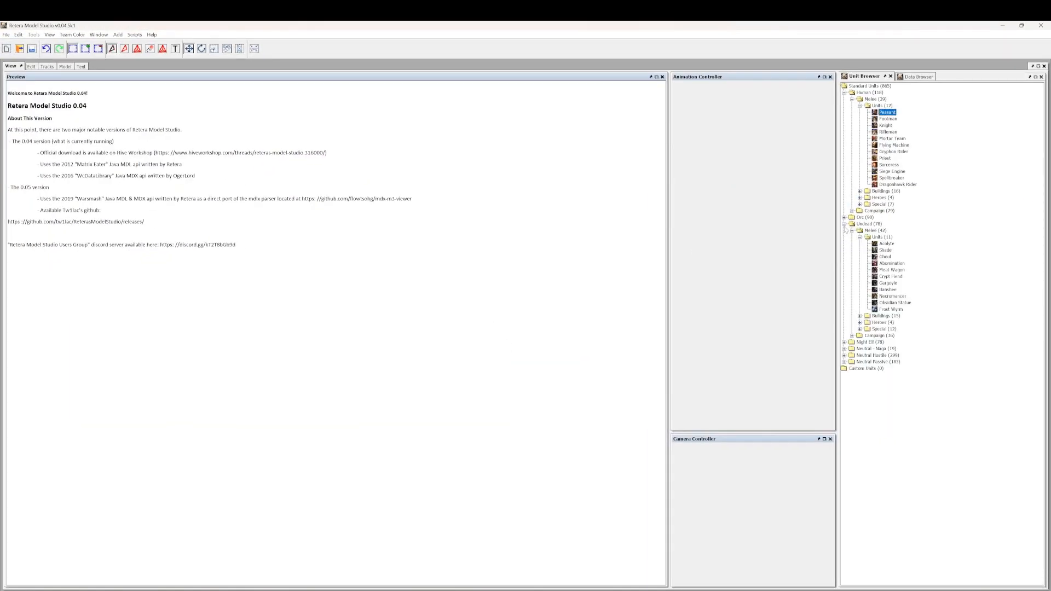
# Expand Undead > Campaign Units and Heroes and preview Kel'Thuzad (Lich) again
pyautogui.click(850, 335)
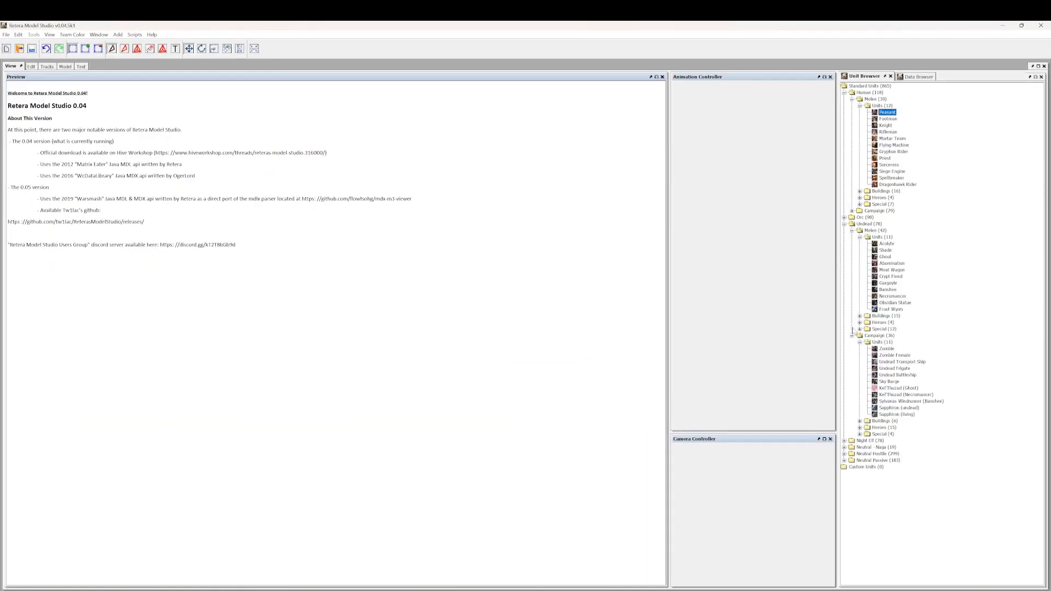
pyautogui.click(850, 428)
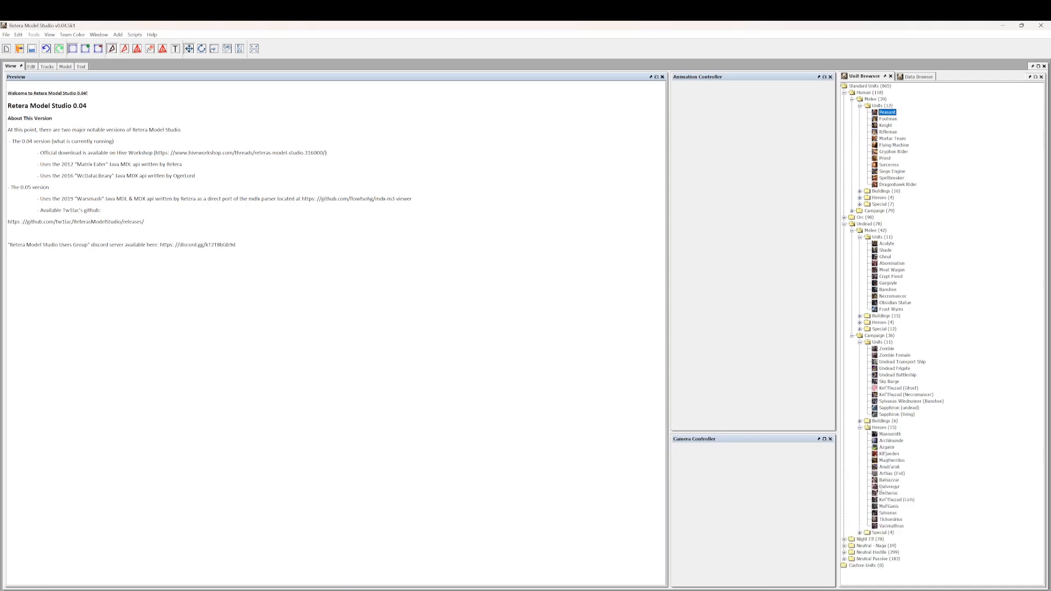
pyautogui.click(897, 500)
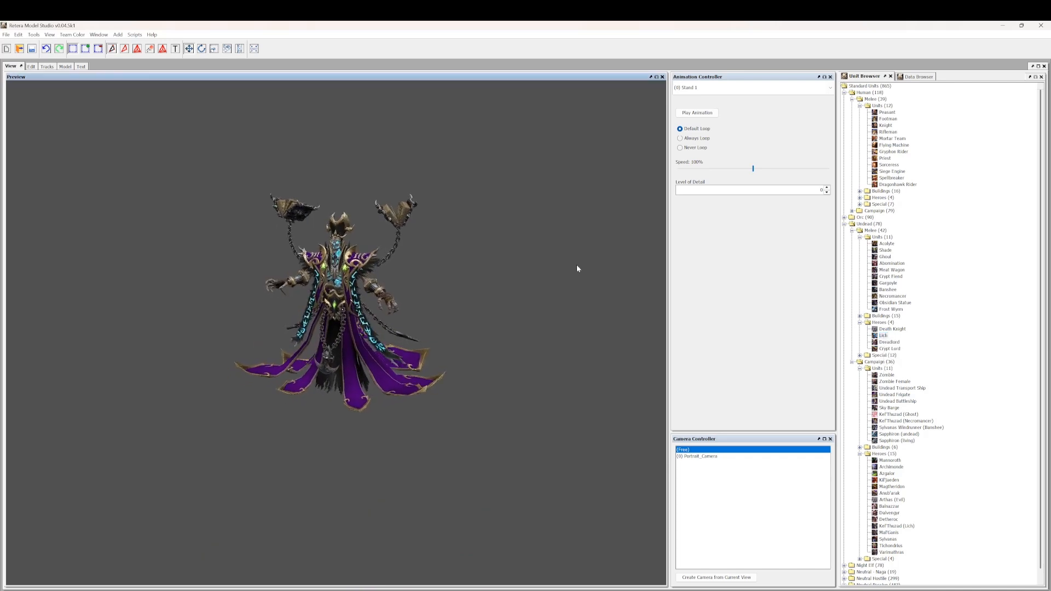
# In the Data Browser, load kelthuzad.mdx from _hd.w3mod > units > undead > kelthuzad
pyautogui.click(906, 76)
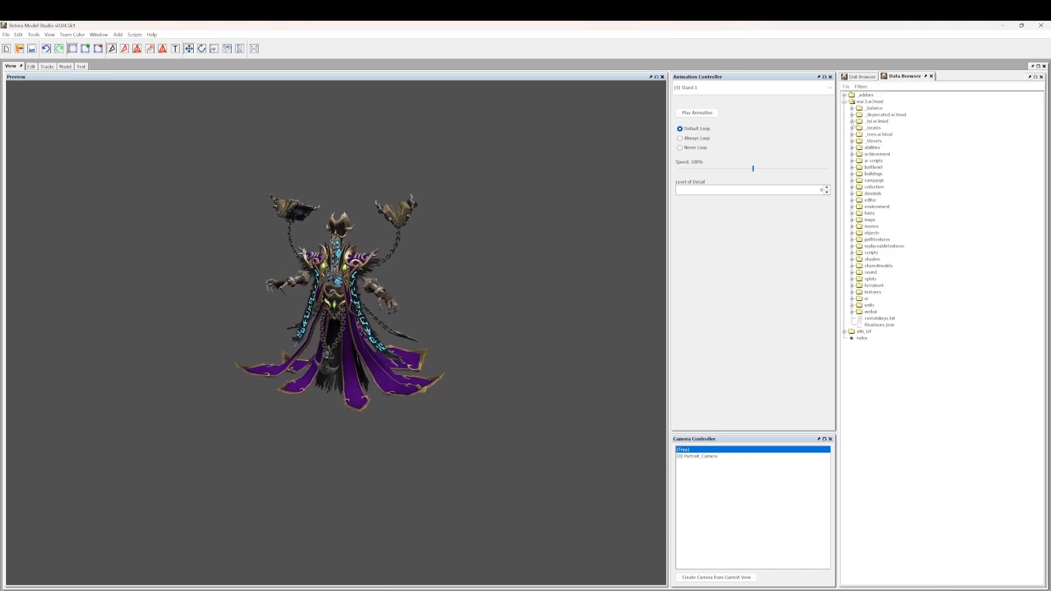
pyautogui.click(850, 122)
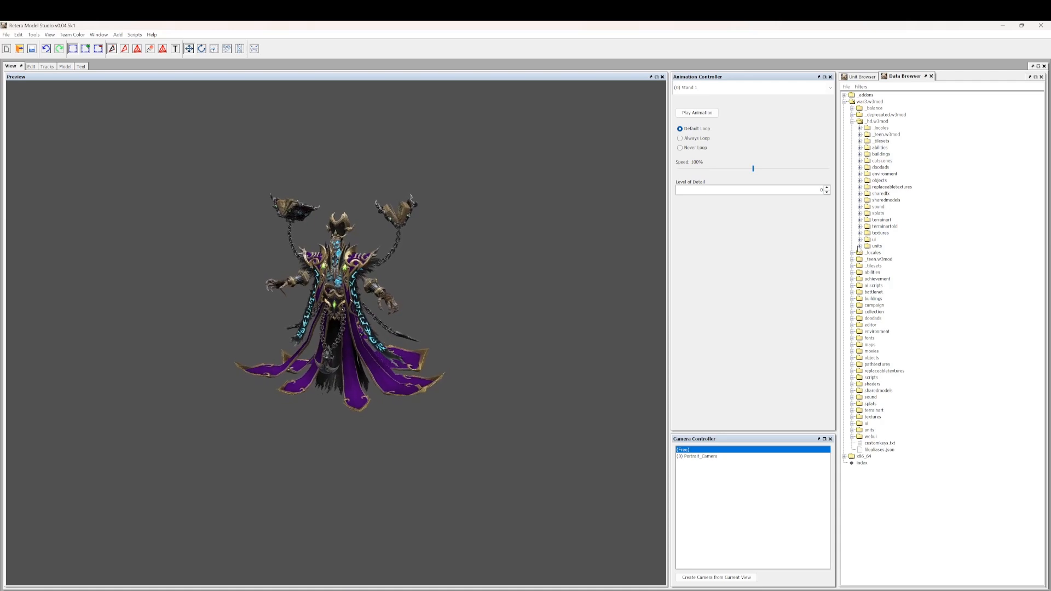
pyautogui.click(861, 247)
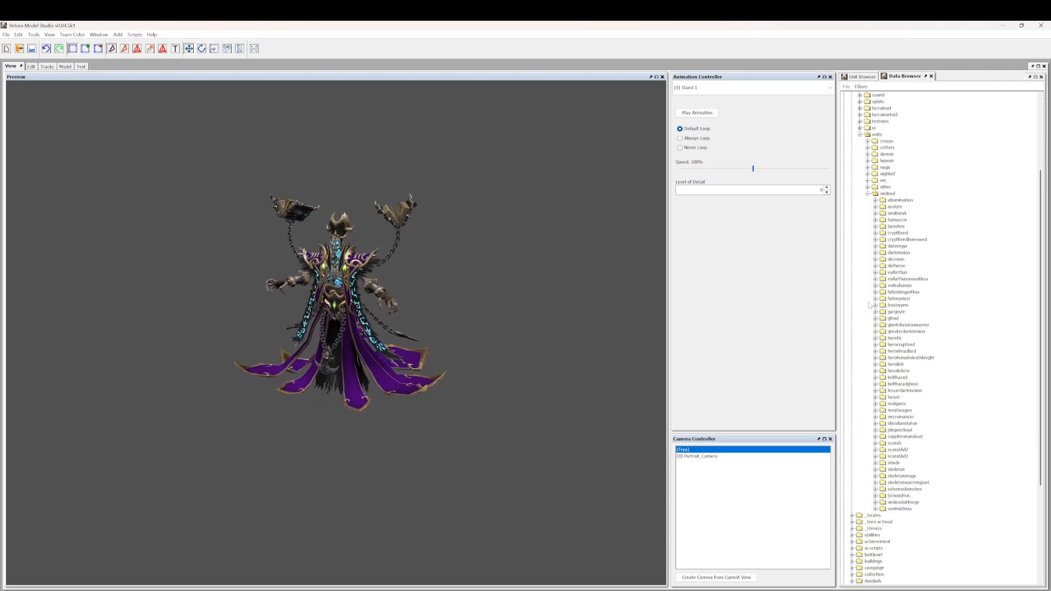
pyautogui.click(878, 377)
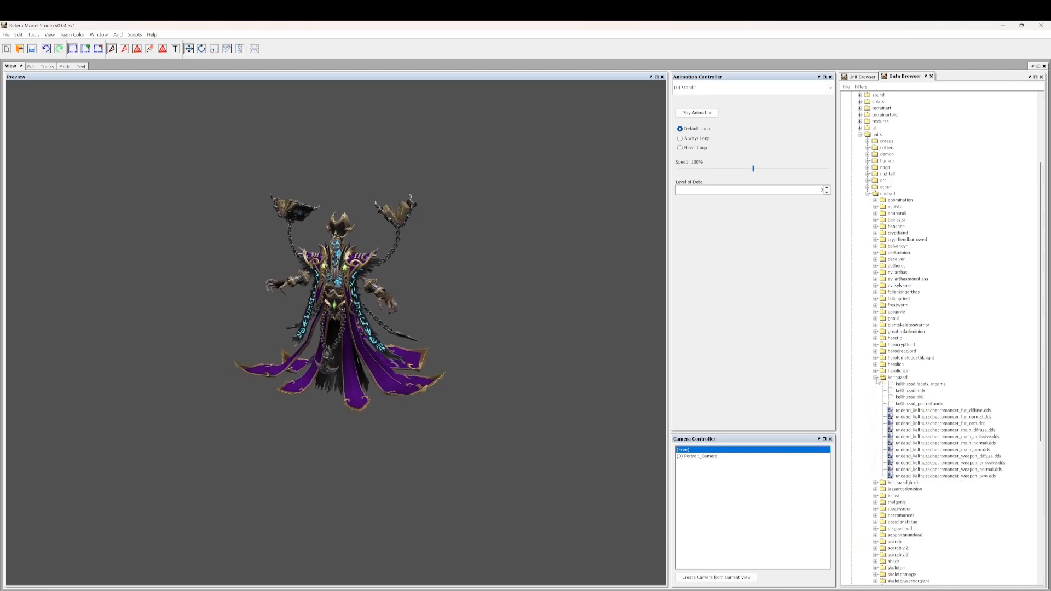
pyautogui.click(907, 390)
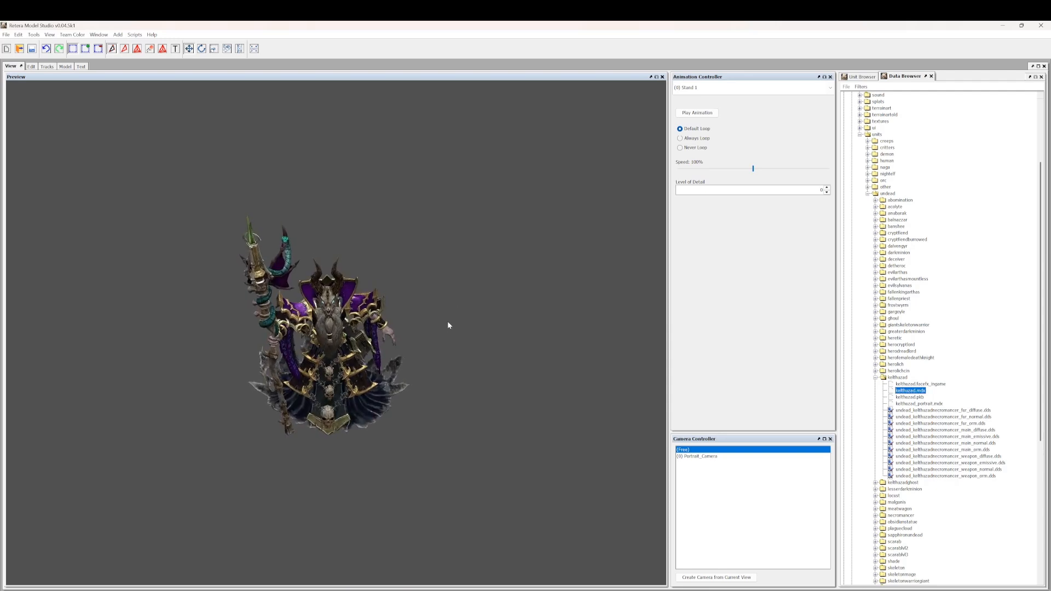
# Preview the cinematic Kel'Thuzad (Lich) model, then the Crypt Fiend under Melee Units
pyautogui.scroll(-3)
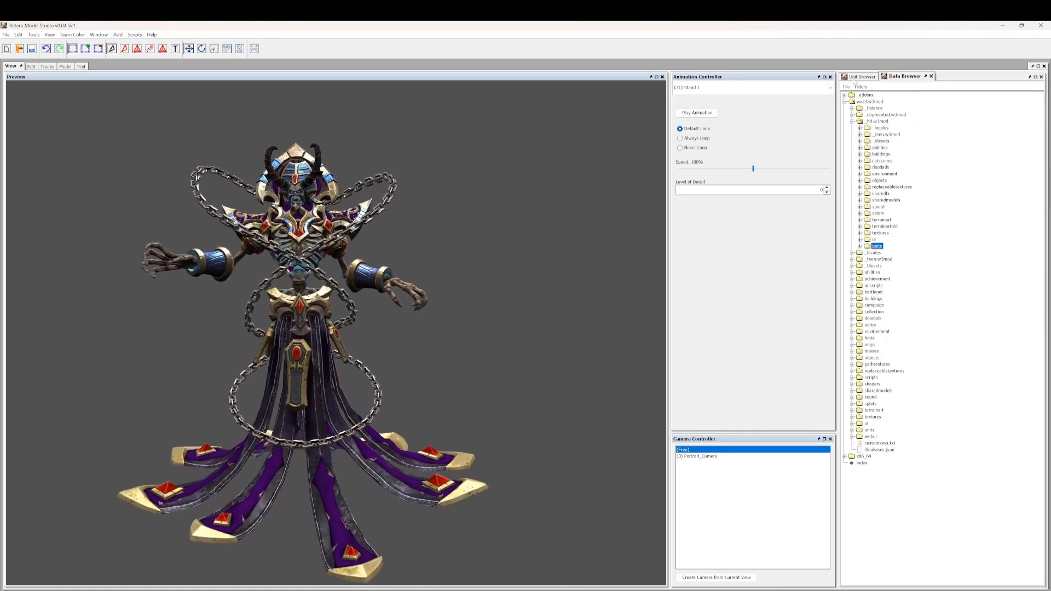
pyautogui.click(861, 76)
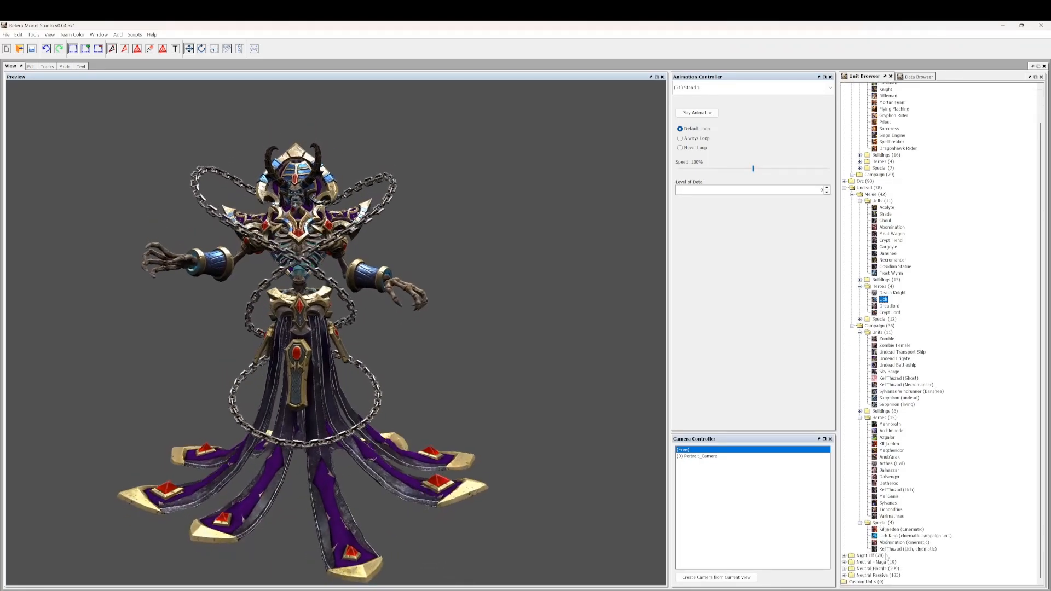
pyautogui.click(909, 549)
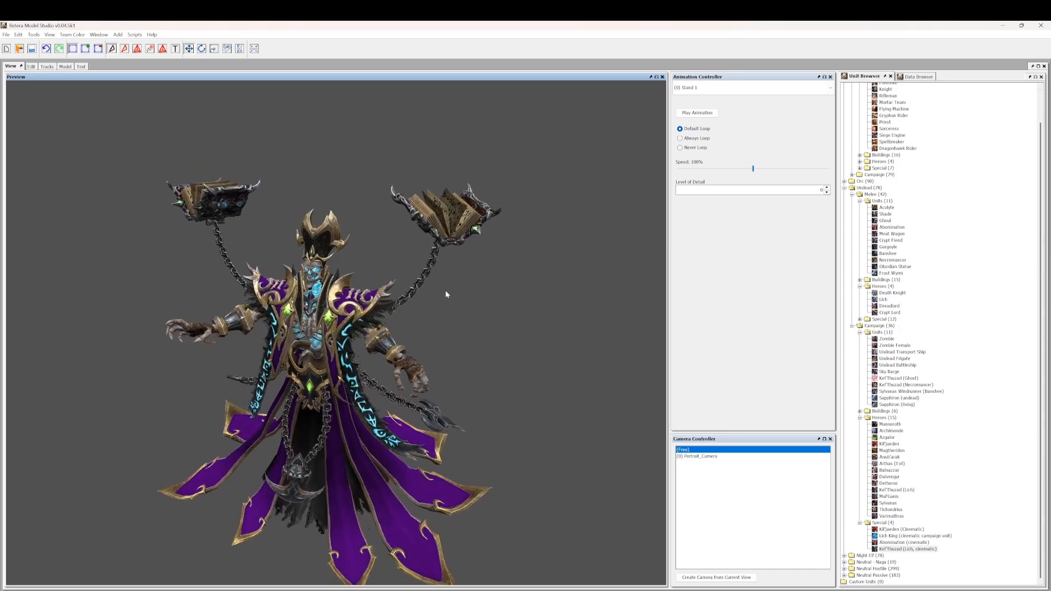
pyautogui.click(891, 312)
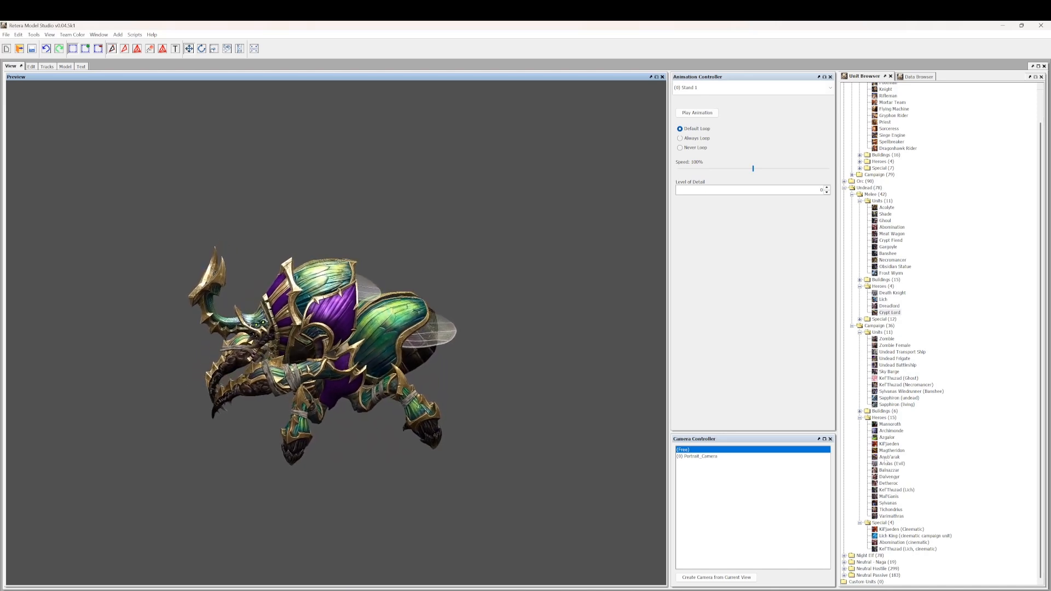
# Select Anub'arak under Campaign > Heroes, leaving the preview blank
pyautogui.click(890, 458)
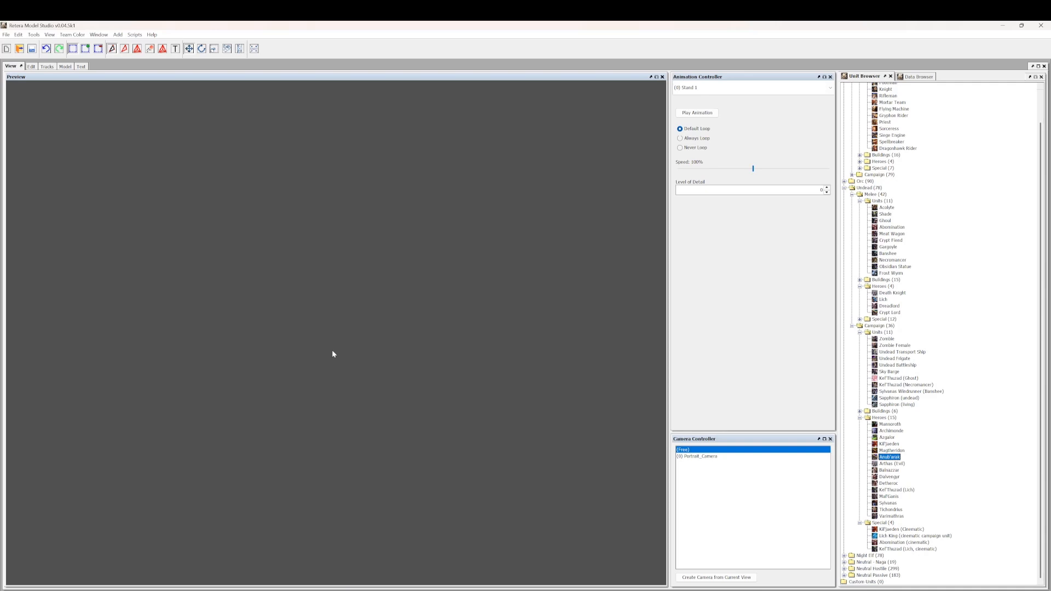
pyautogui.moveTo(413, 371)
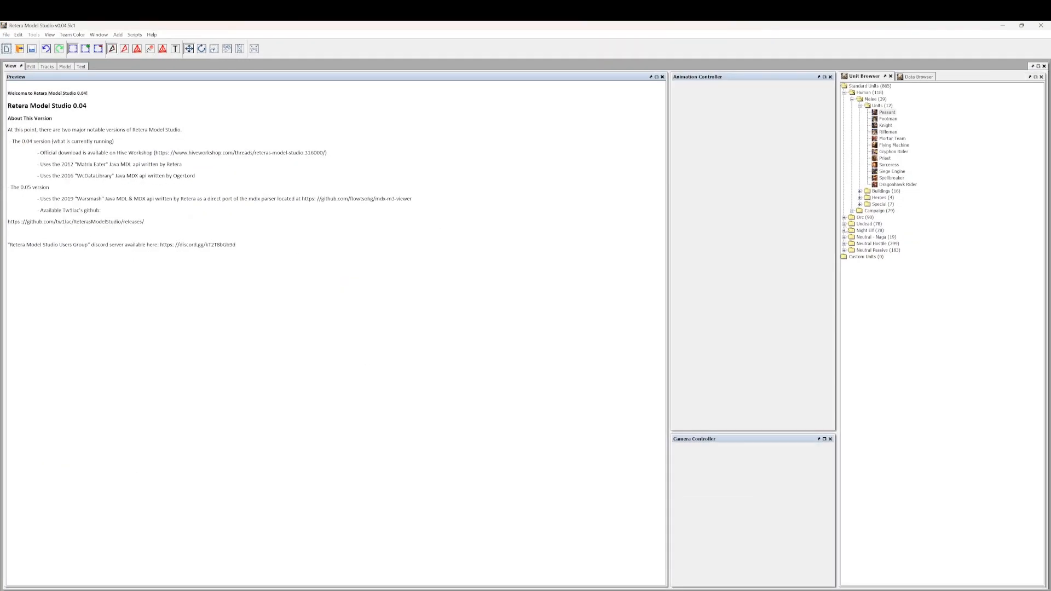
# Expand Undead, preview the Crypt Fiend, then load the Anub'arak campaign hero model
pyautogui.click(847, 224)
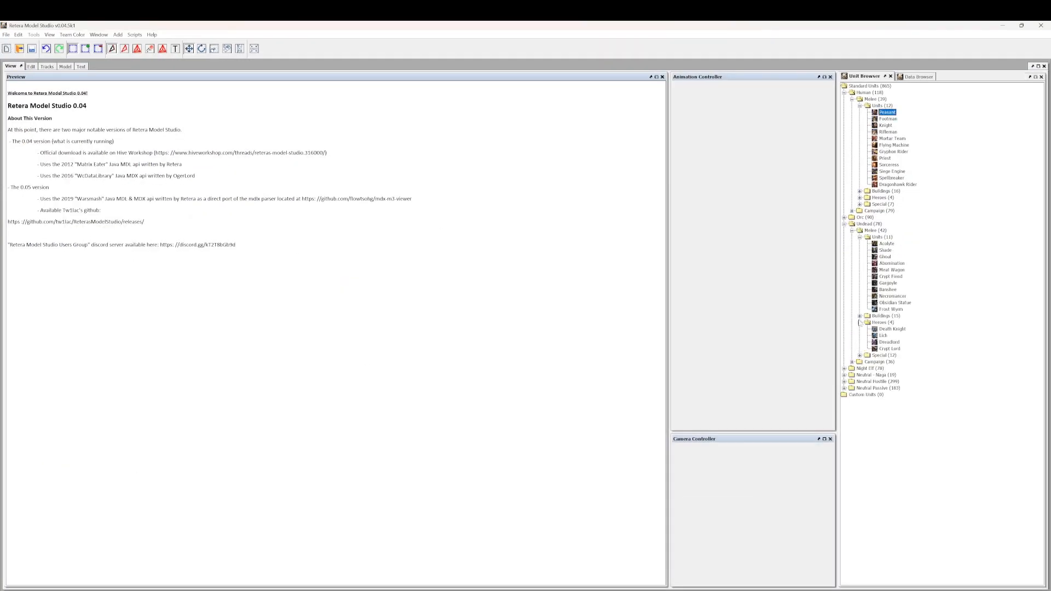
pyautogui.click(890, 348)
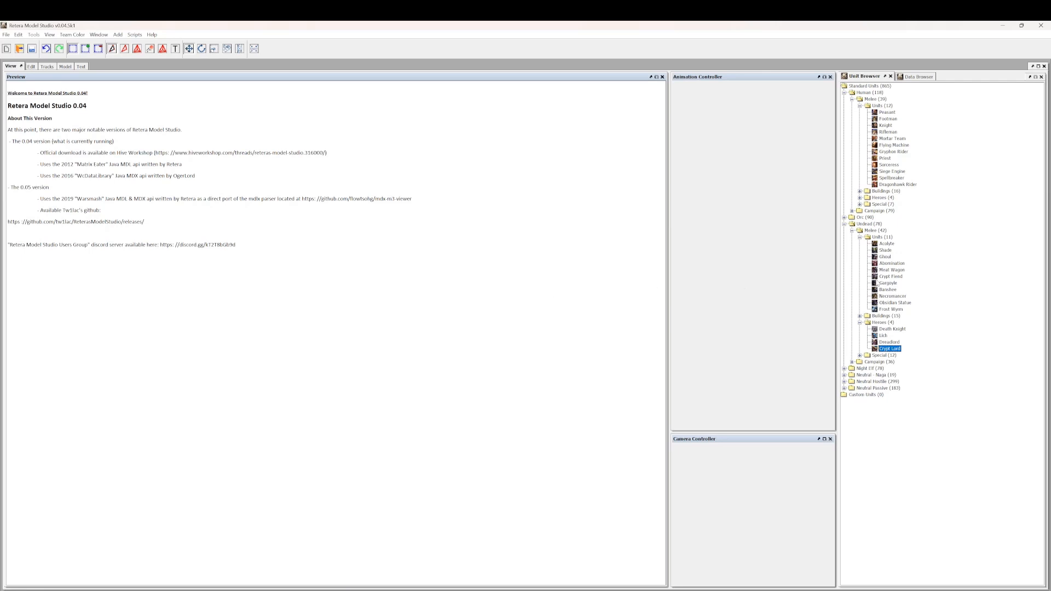
pyautogui.click(891, 276)
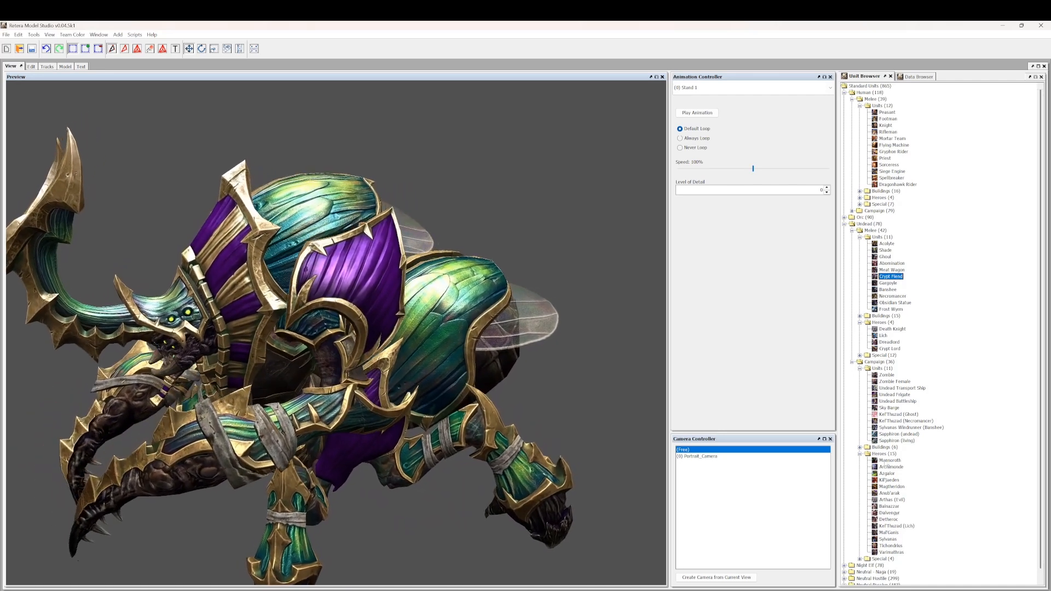
pyautogui.click(889, 492)
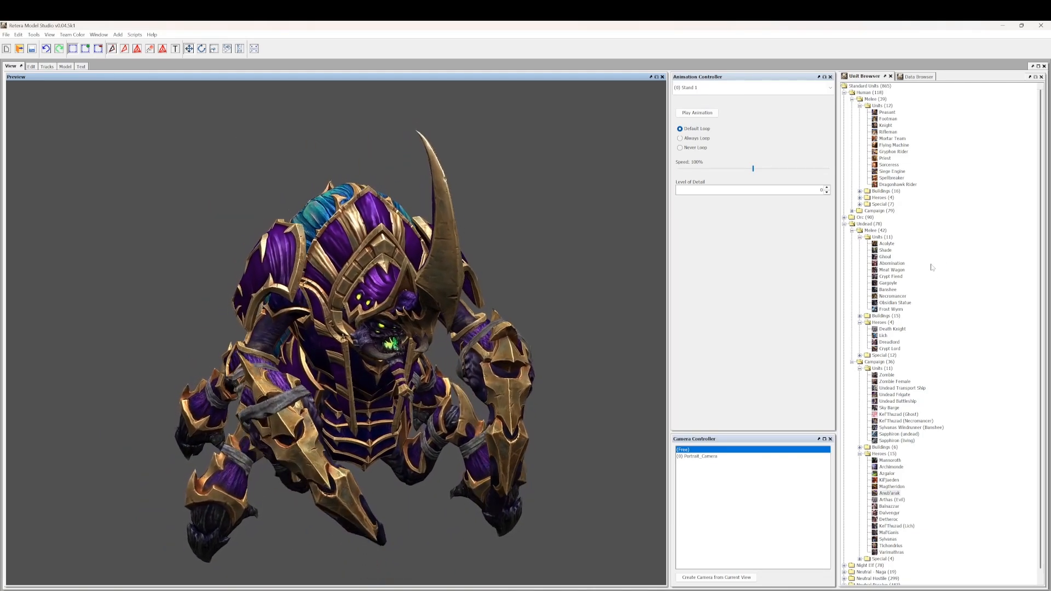
# Preview the Sylvanas campaign hero, then the Detheroc campaign hero model
pyautogui.click(898, 184)
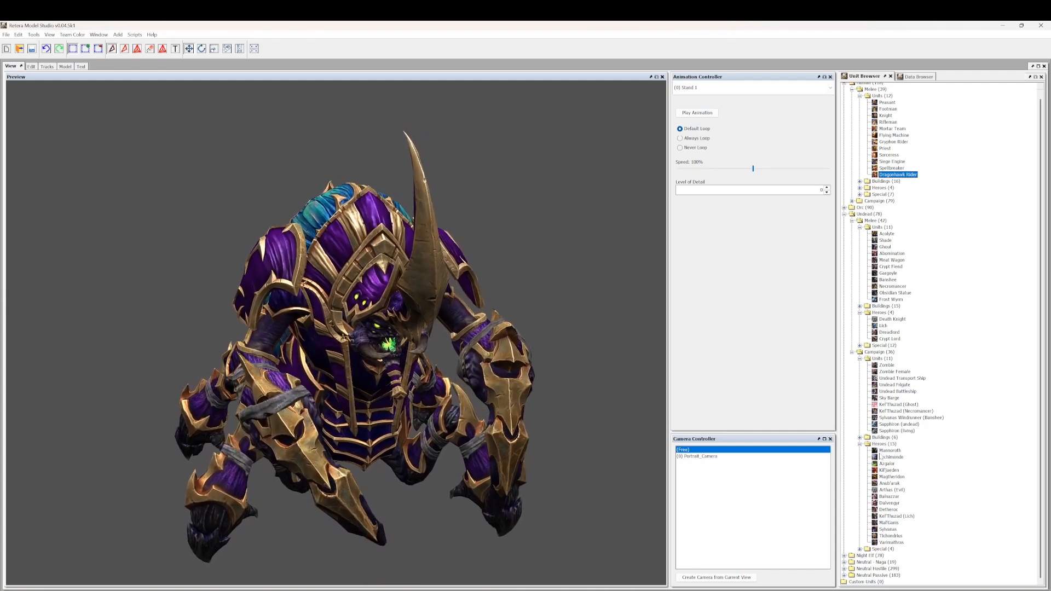
pyautogui.click(890, 530)
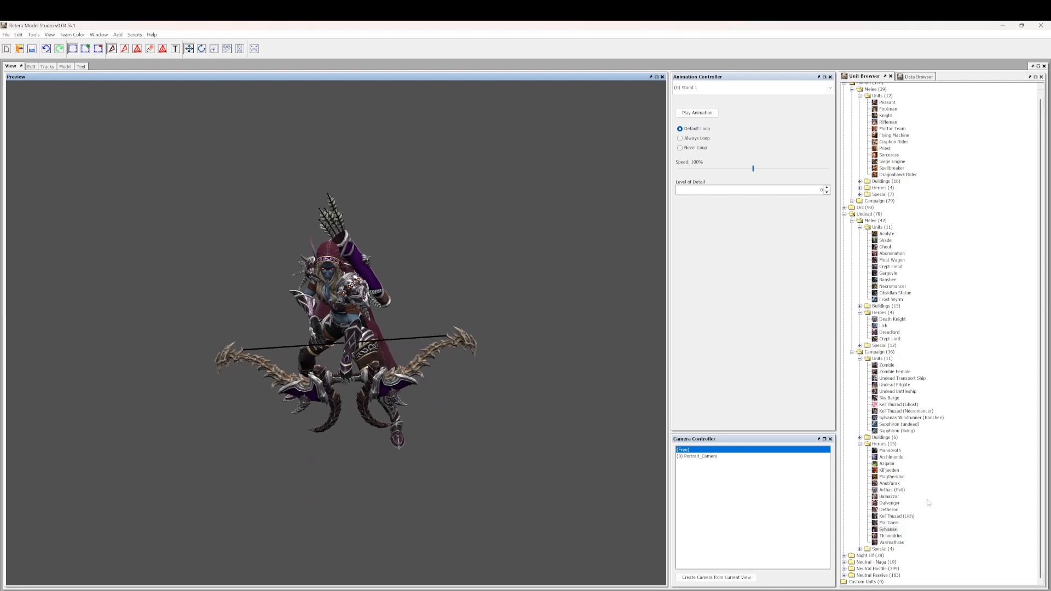
pyautogui.click(889, 509)
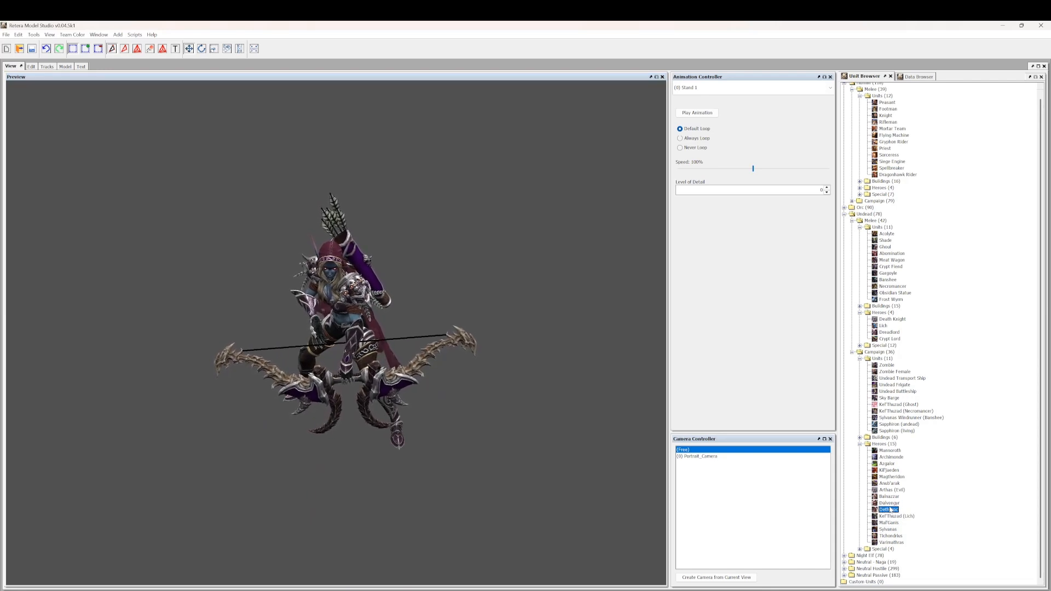
pyautogui.click(889, 496)
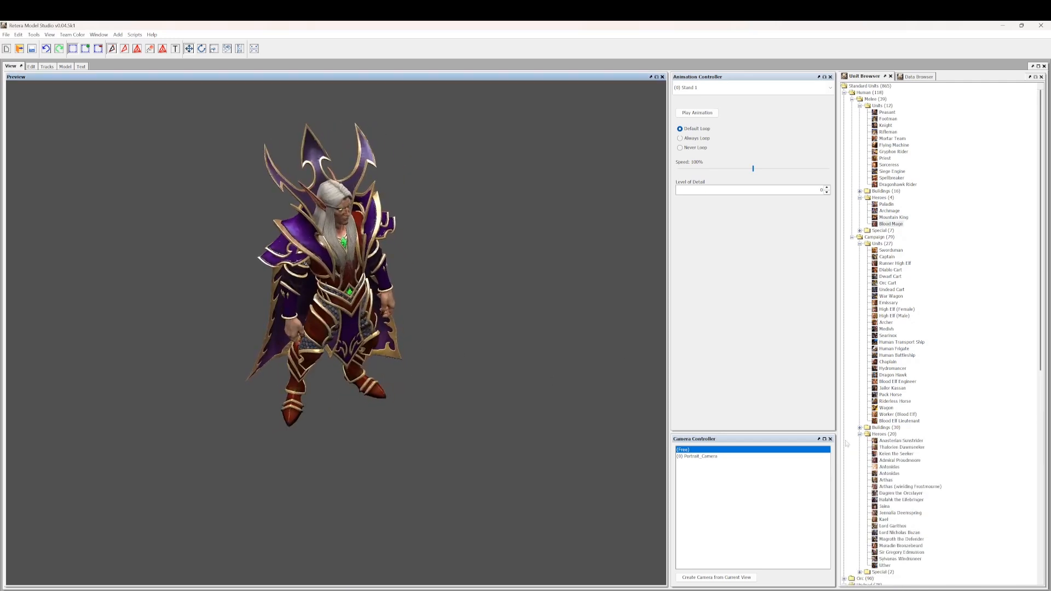
# Preview the Kael campaign hero model, then switch to the Data Browser
pyautogui.click(885, 519)
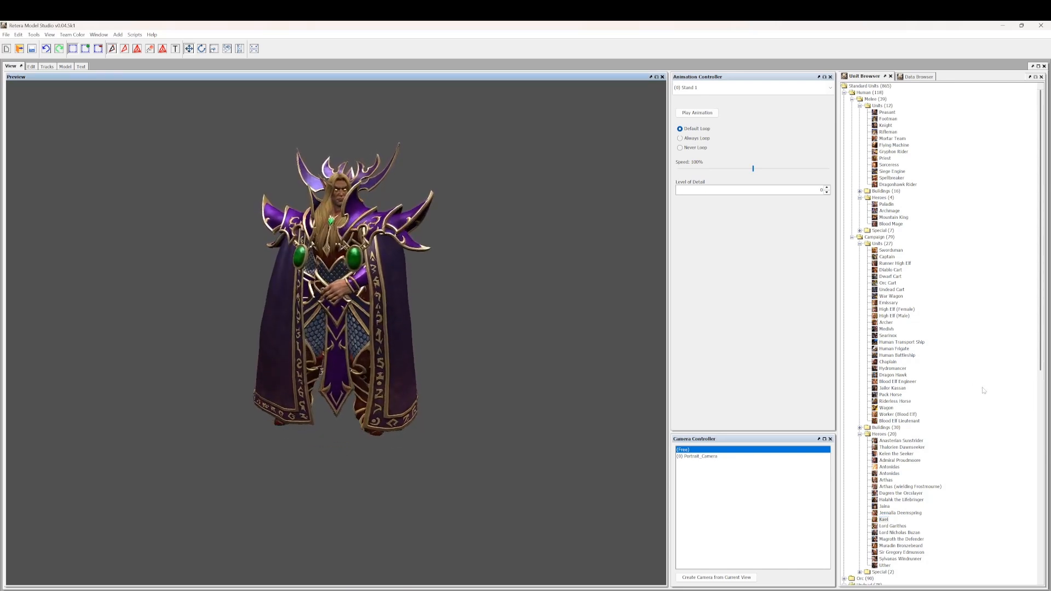
pyautogui.scroll(-3)
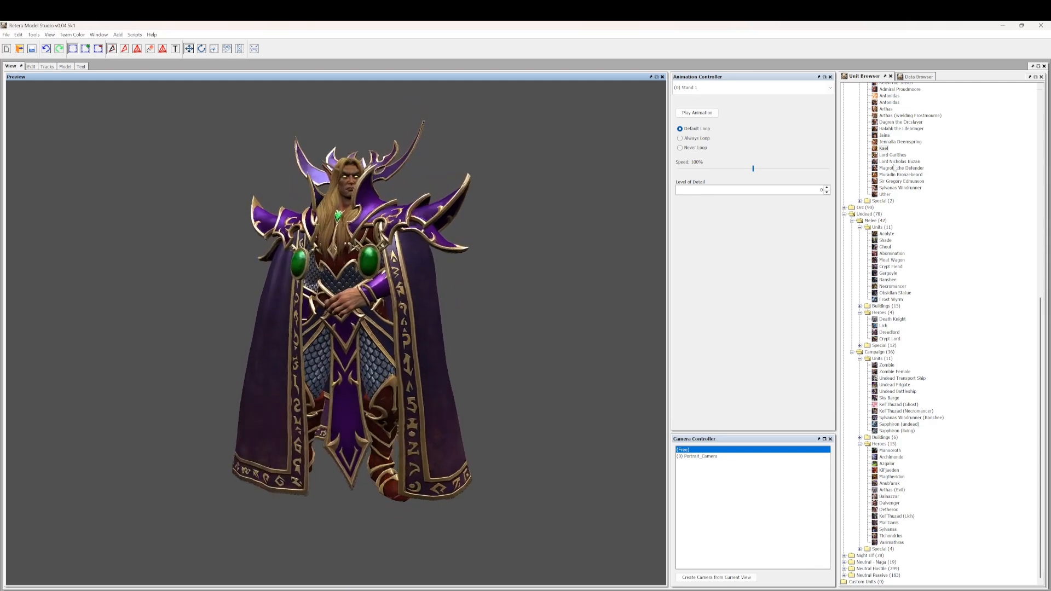
pyautogui.click(906, 76)
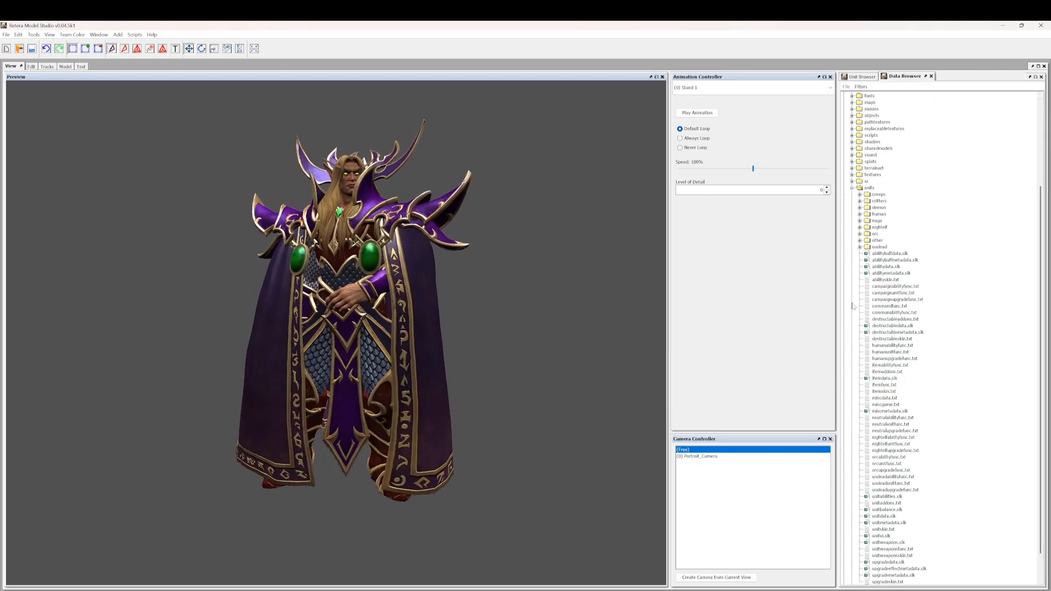
# Return to the Unit Browser and load Tyrande under Night Elf > Campaign > Heroes
pyautogui.click(861, 213)
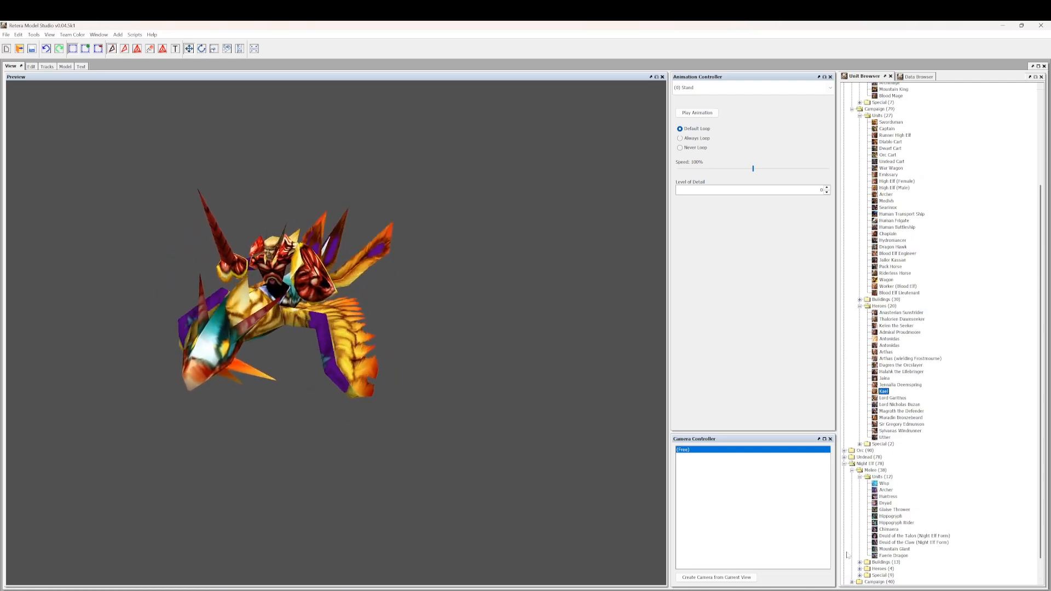
pyautogui.scroll(-3)
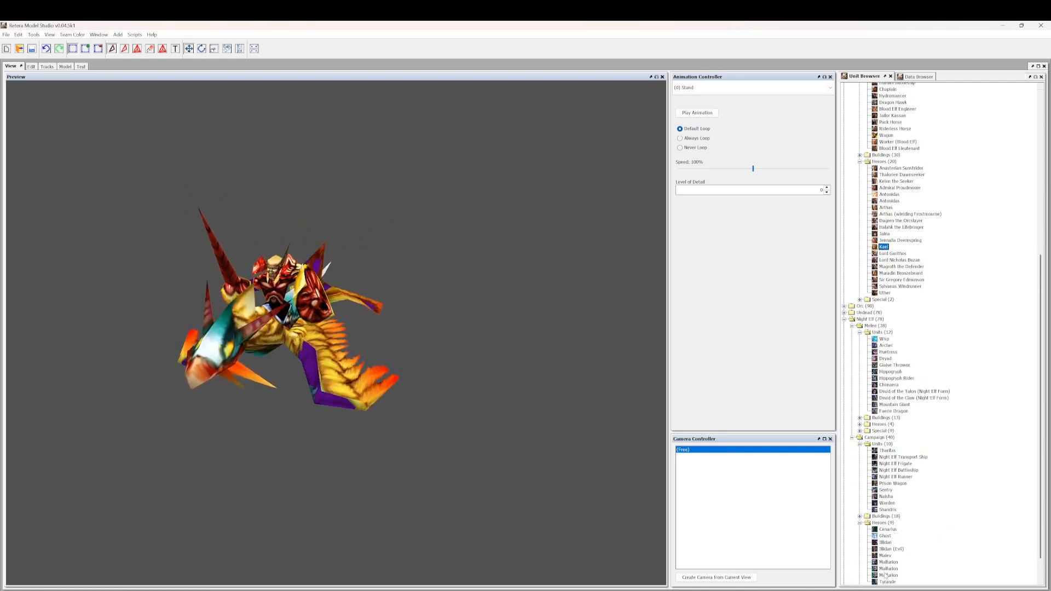
pyautogui.click(888, 581)
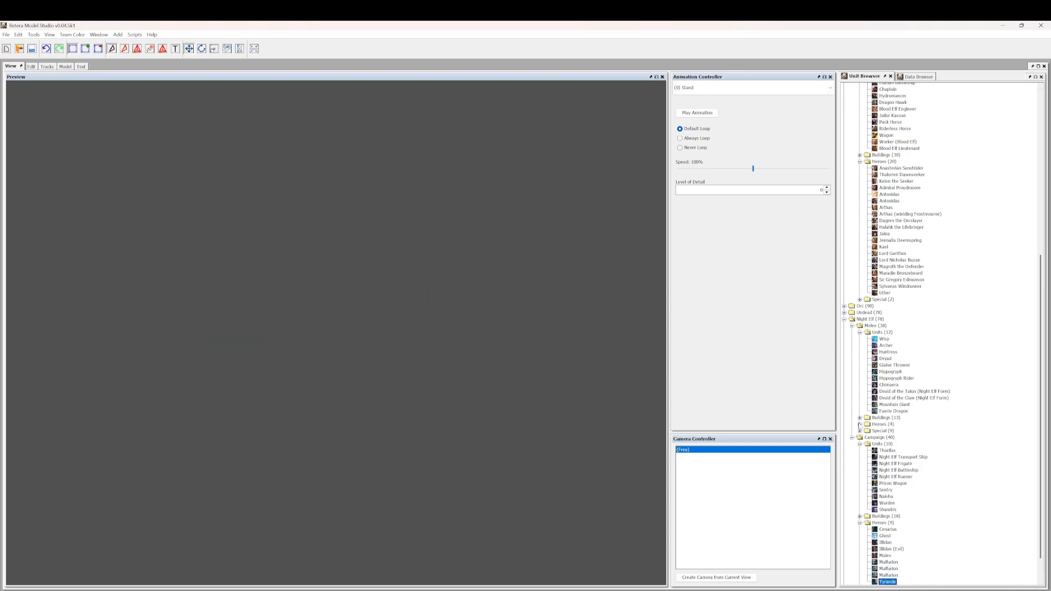
pyautogui.moveTo(343, 335)
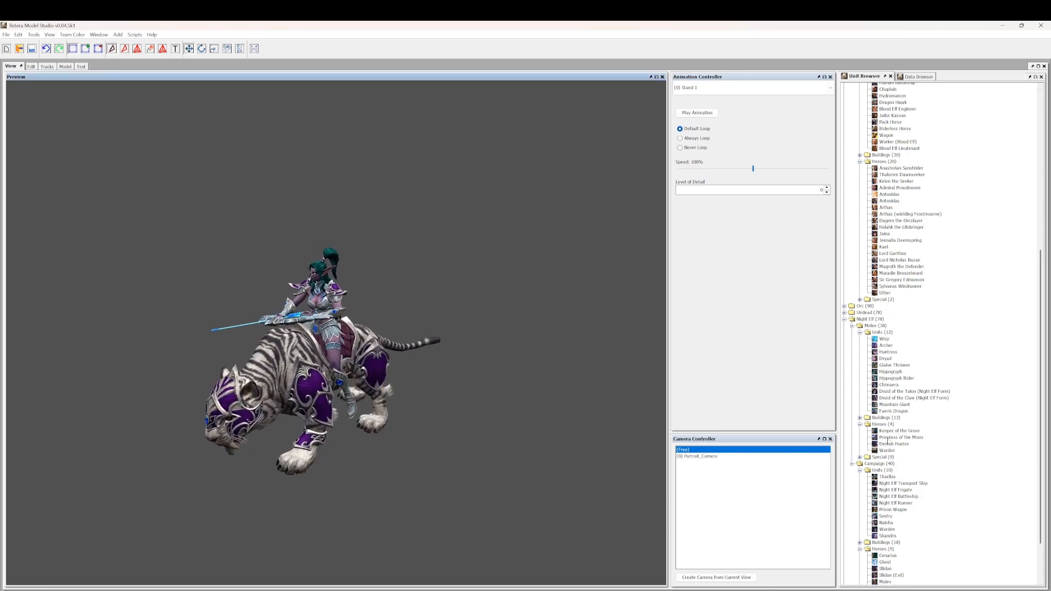
# Load the Priestess of the Moon hero under Night Elf > Melee > Heroes
pyautogui.click(900, 437)
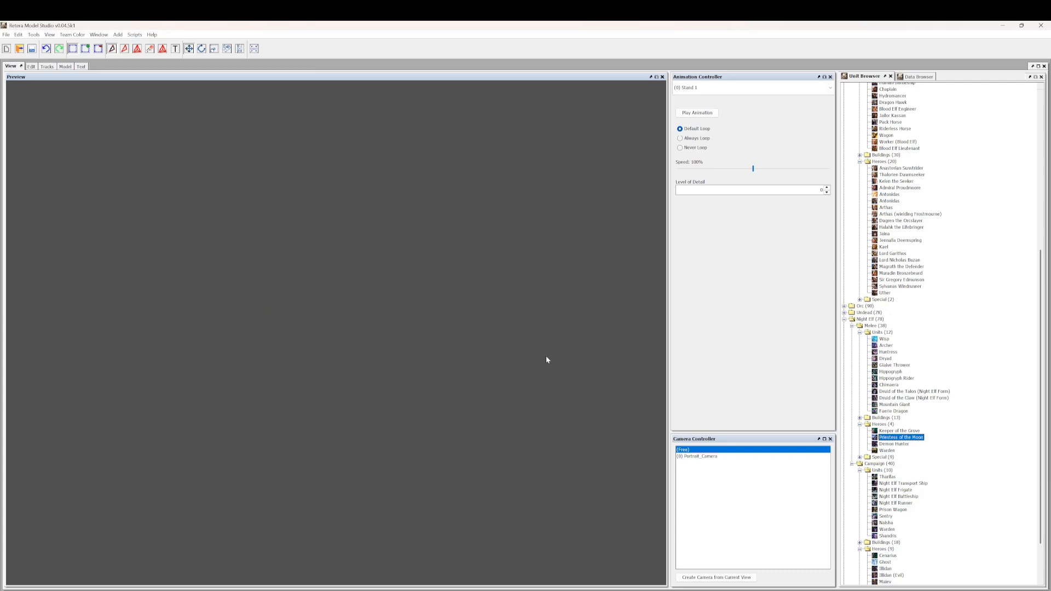
pyautogui.moveTo(534, 282)
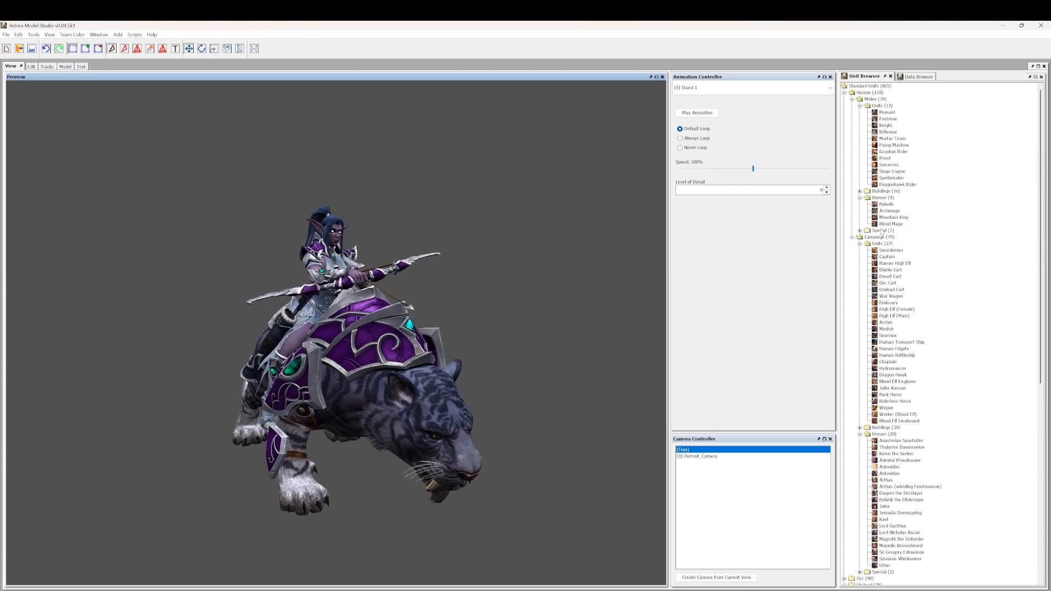
# Switch the Warcraft Data graphics mode preset in Preferences and confirm, doing it twice
pyautogui.click(898, 184)
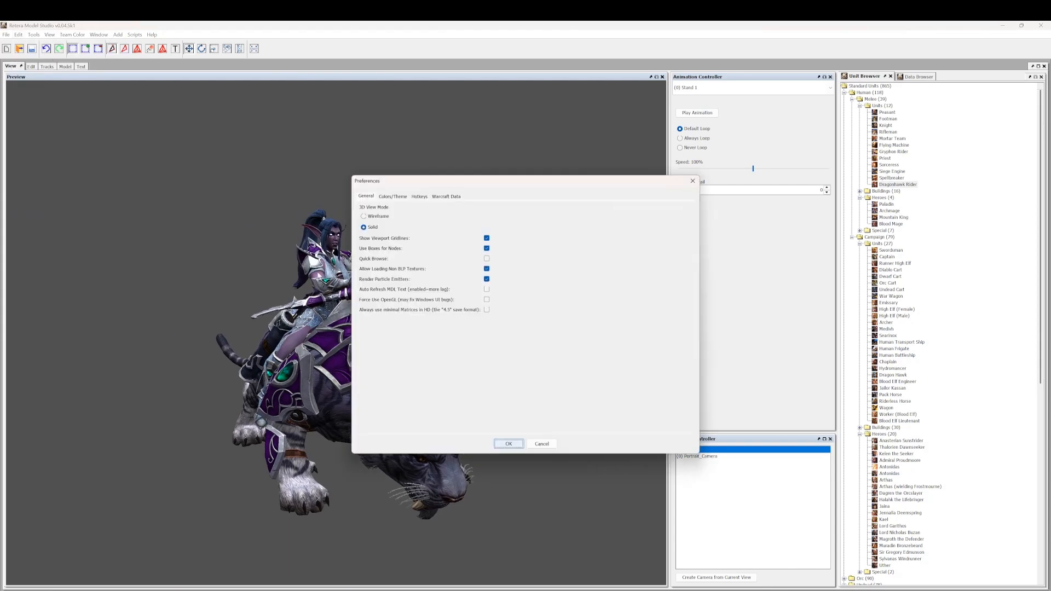
pyautogui.click(446, 196)
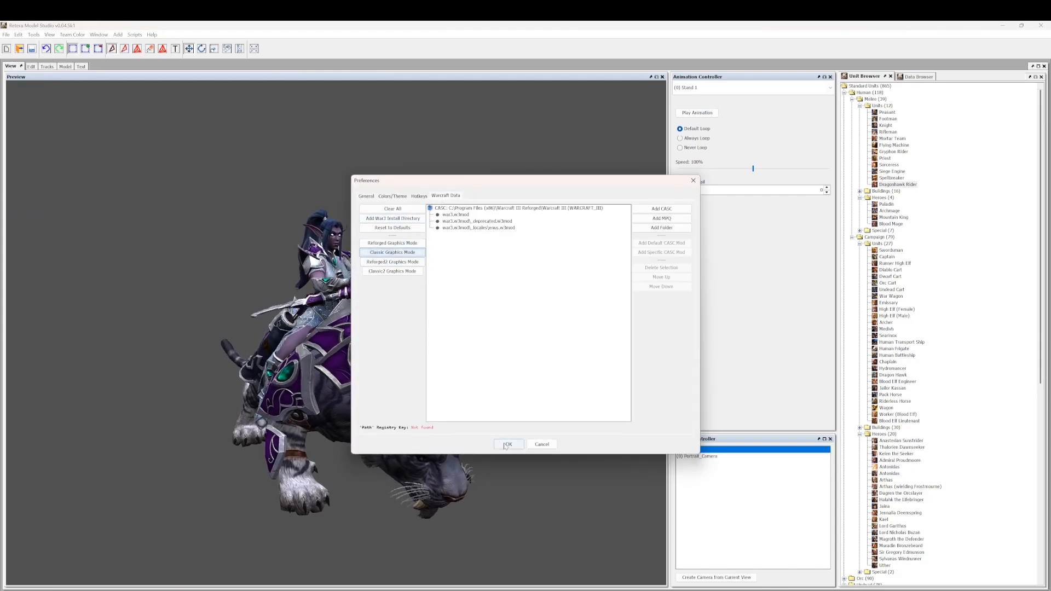
pyautogui.click(507, 445)
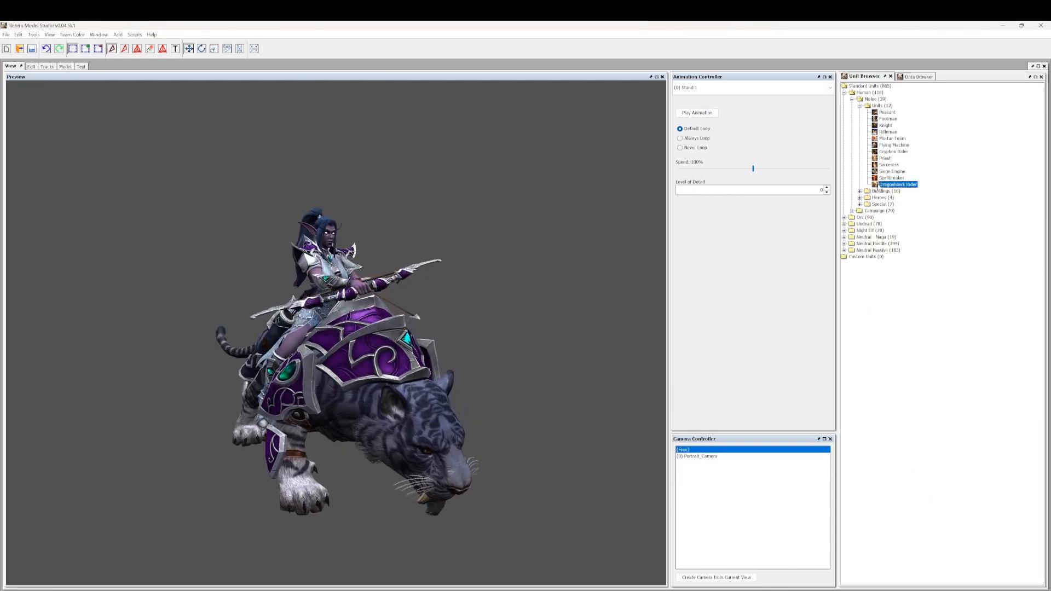
pyautogui.click(18, 34)
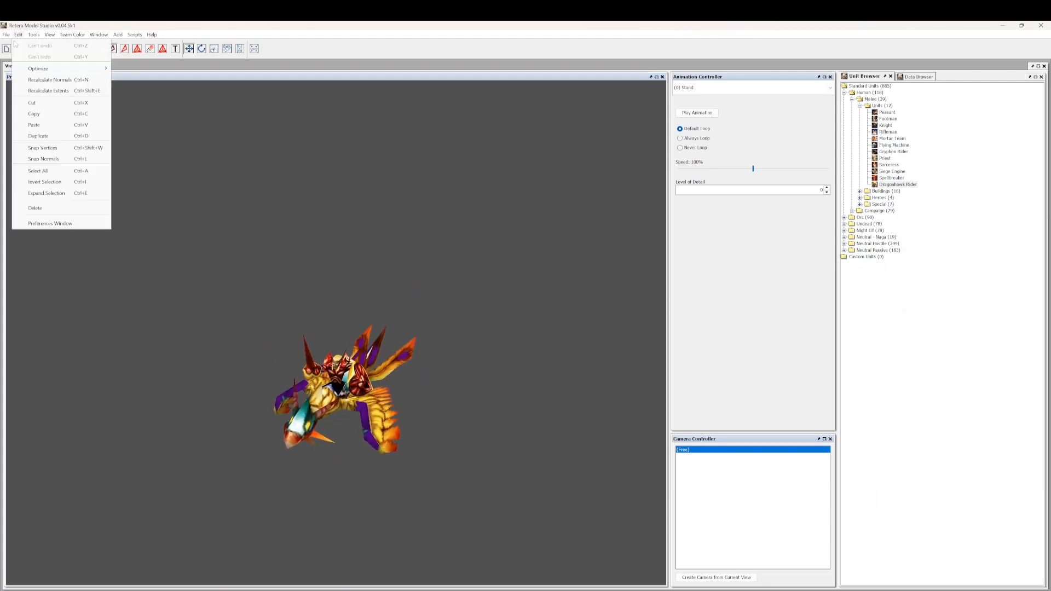
pyautogui.click(50, 223)
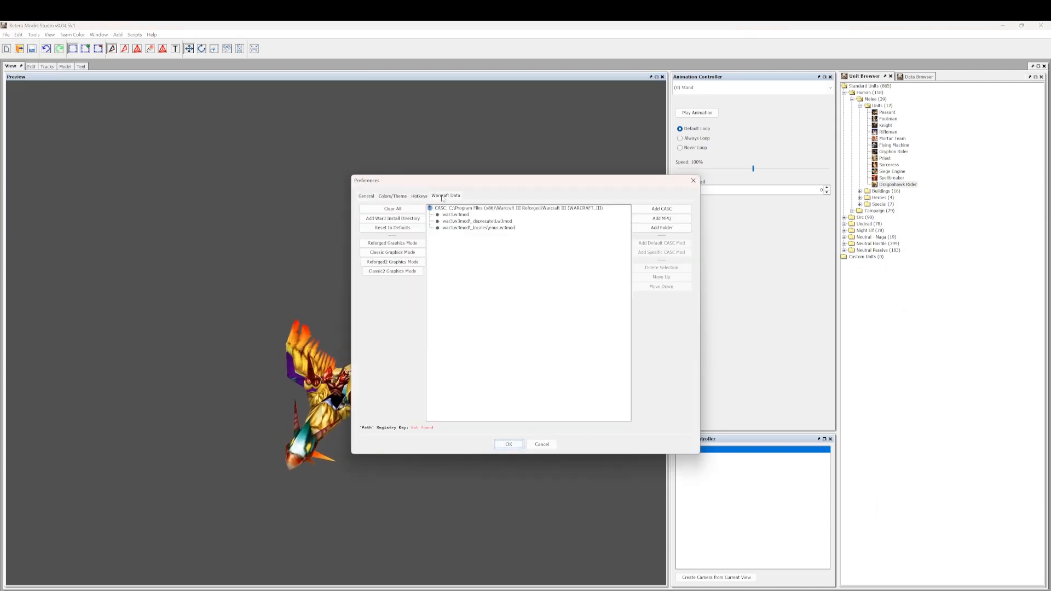
pyautogui.click(392, 270)
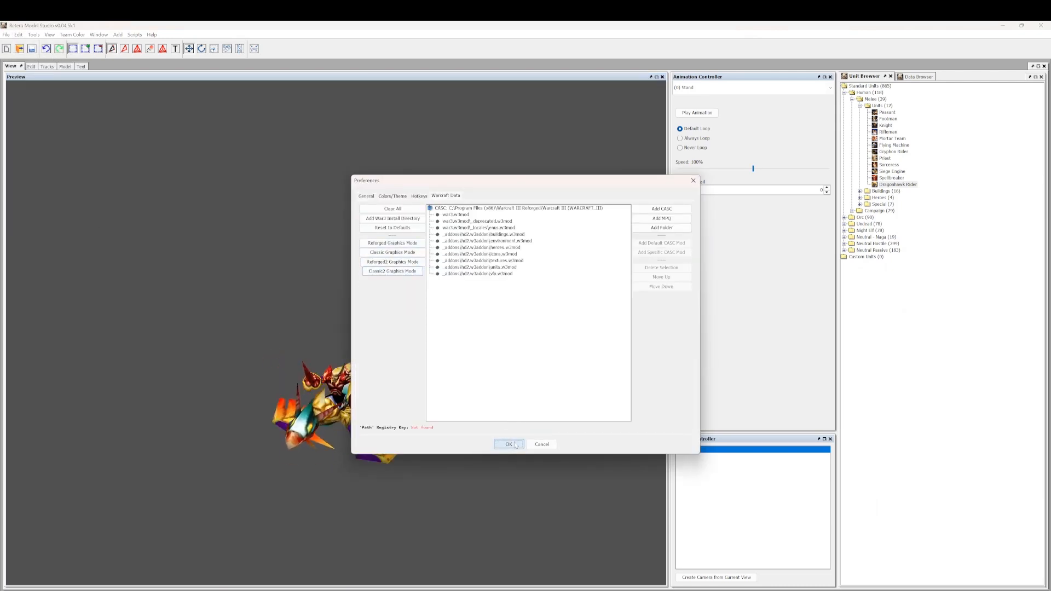
pyautogui.click(508, 443)
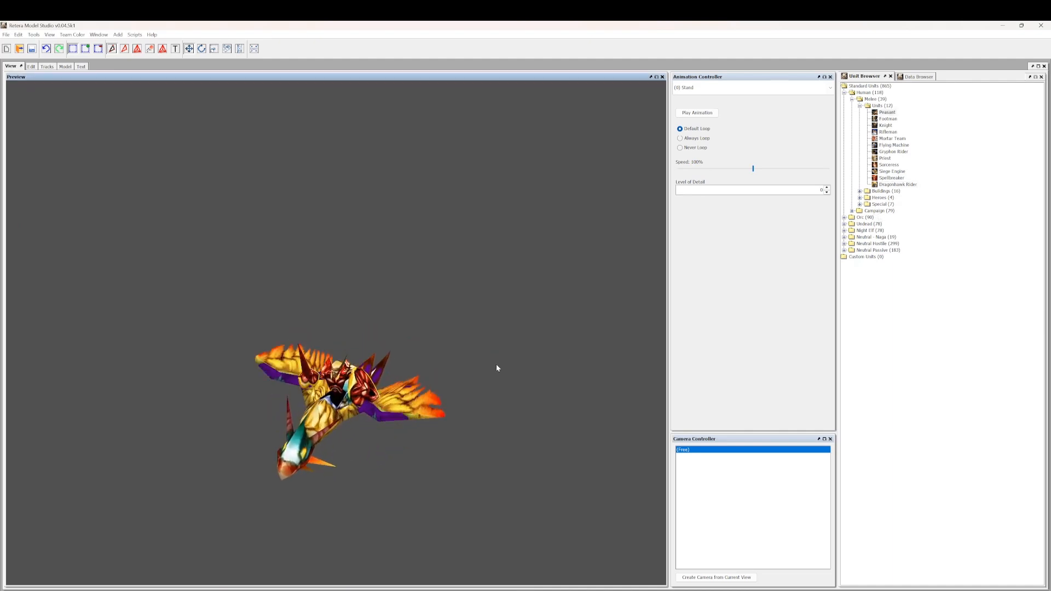
# Rotate the preview, load the classic Sorceress, then the classic Paladin under Human heroes
pyautogui.moveTo(496, 368); pyautogui.dragTo(450, 367)
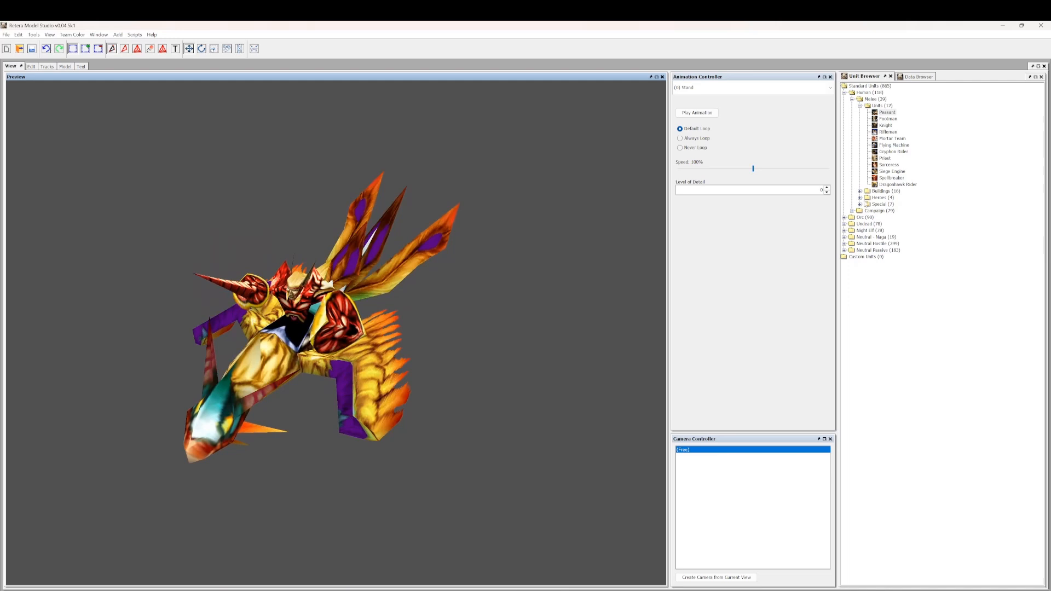
pyautogui.click(888, 164)
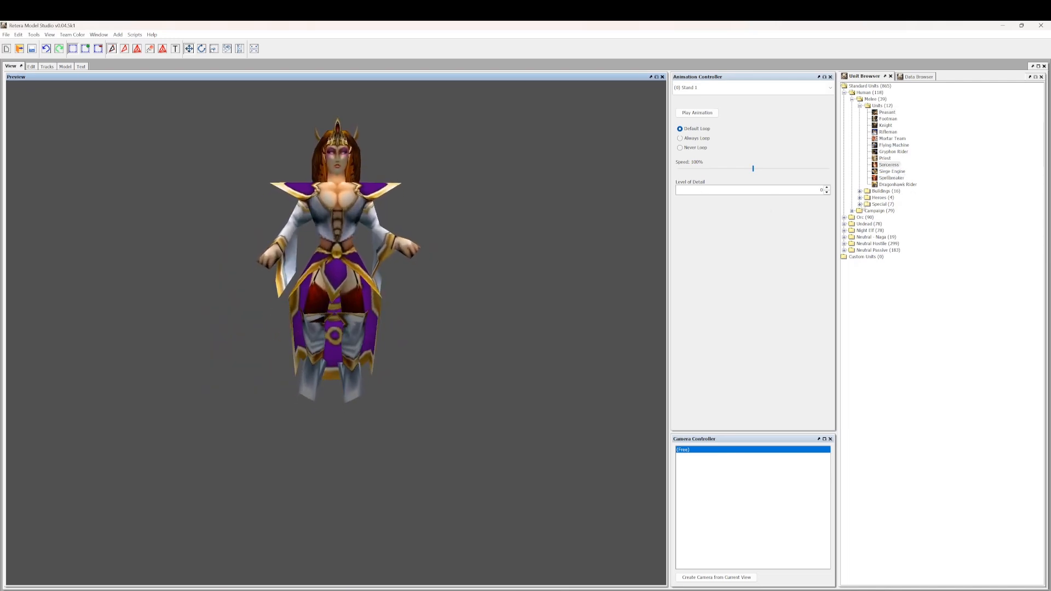
pyautogui.click(889, 164)
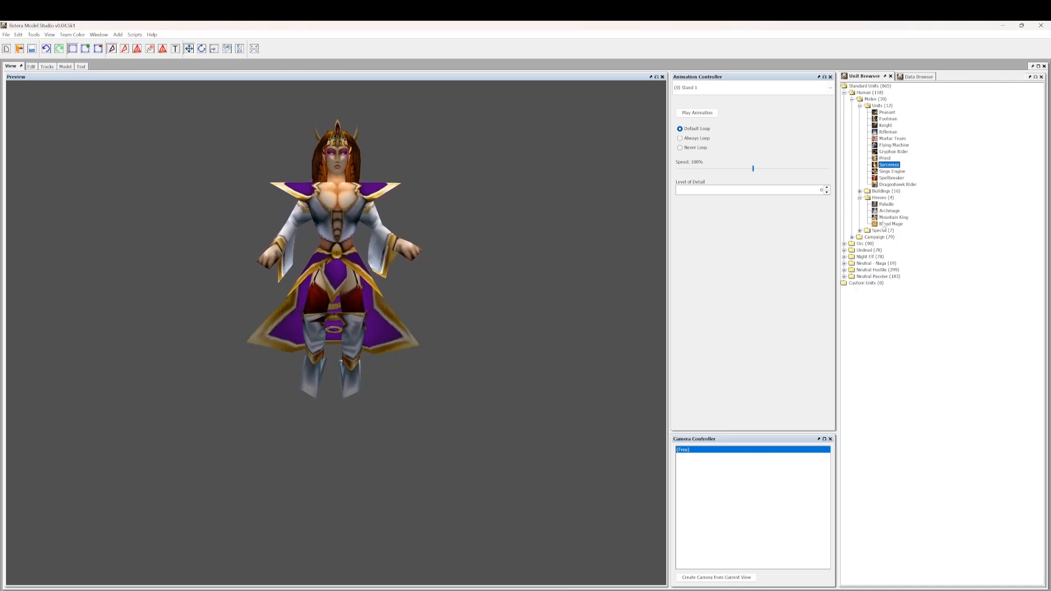
pyautogui.click(886, 203)
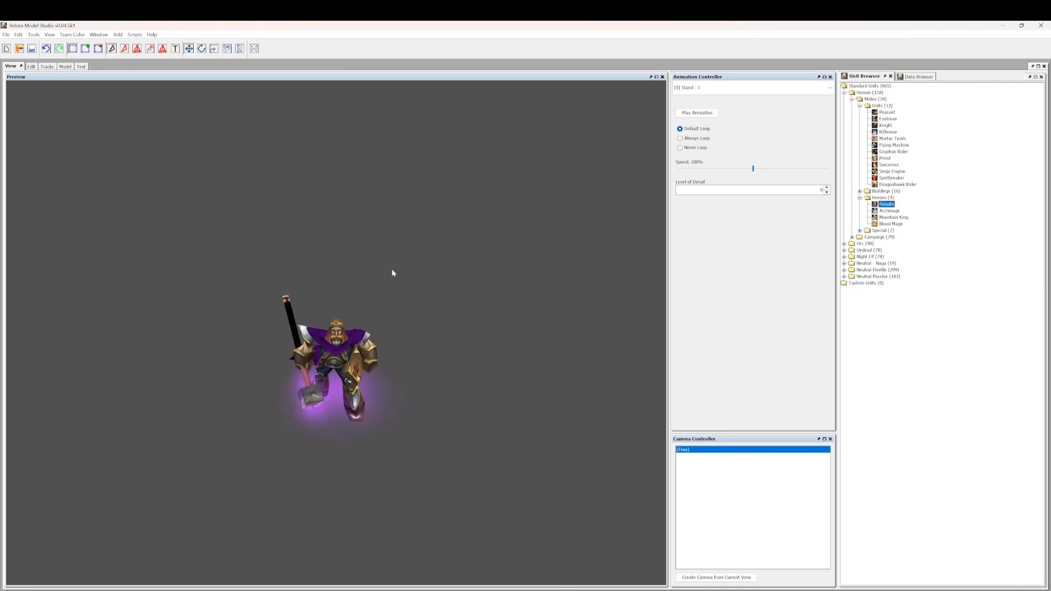